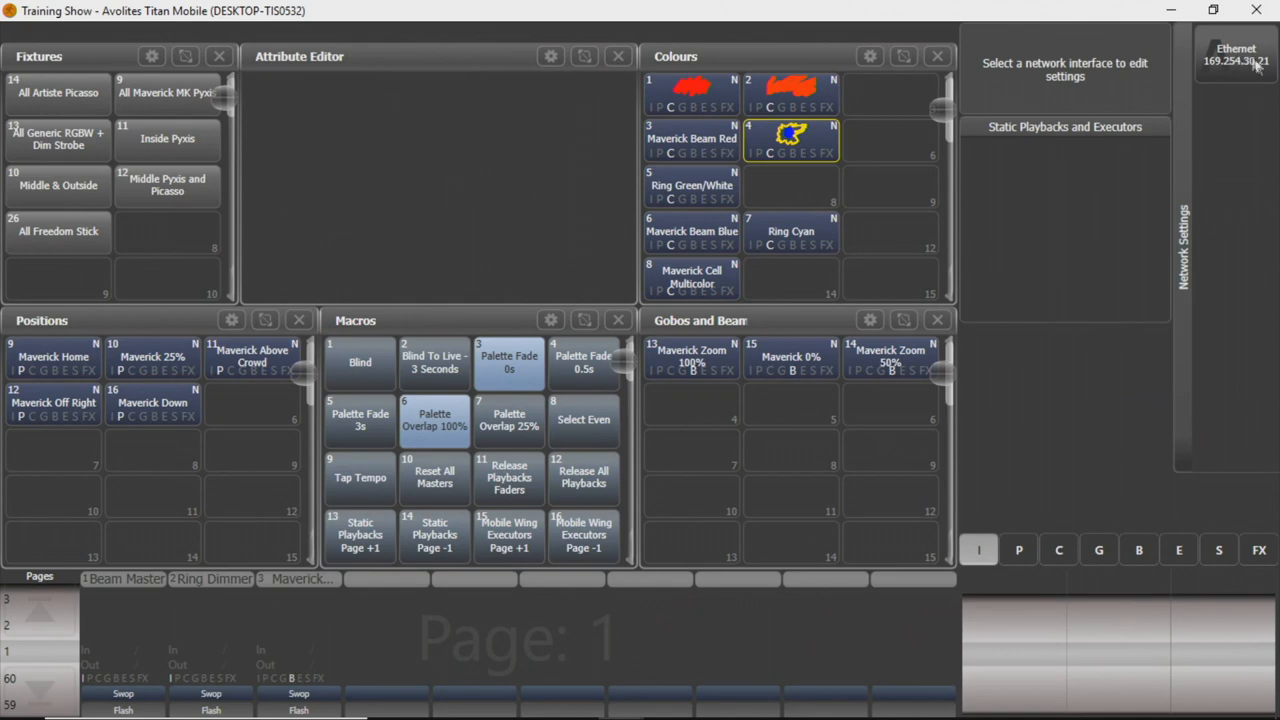
{"action": "mouse_move", "coordinate": [1248, 275]}
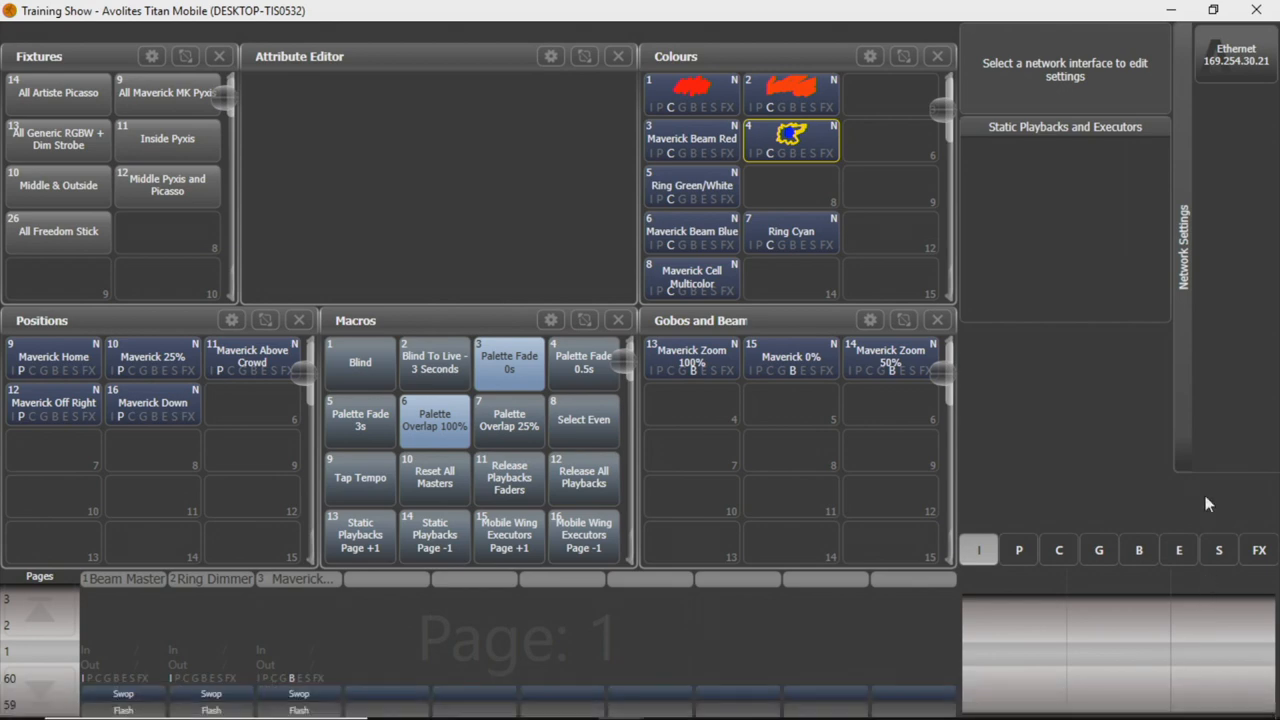
{"action": "mouse_move", "coordinate": [1246, 437]}
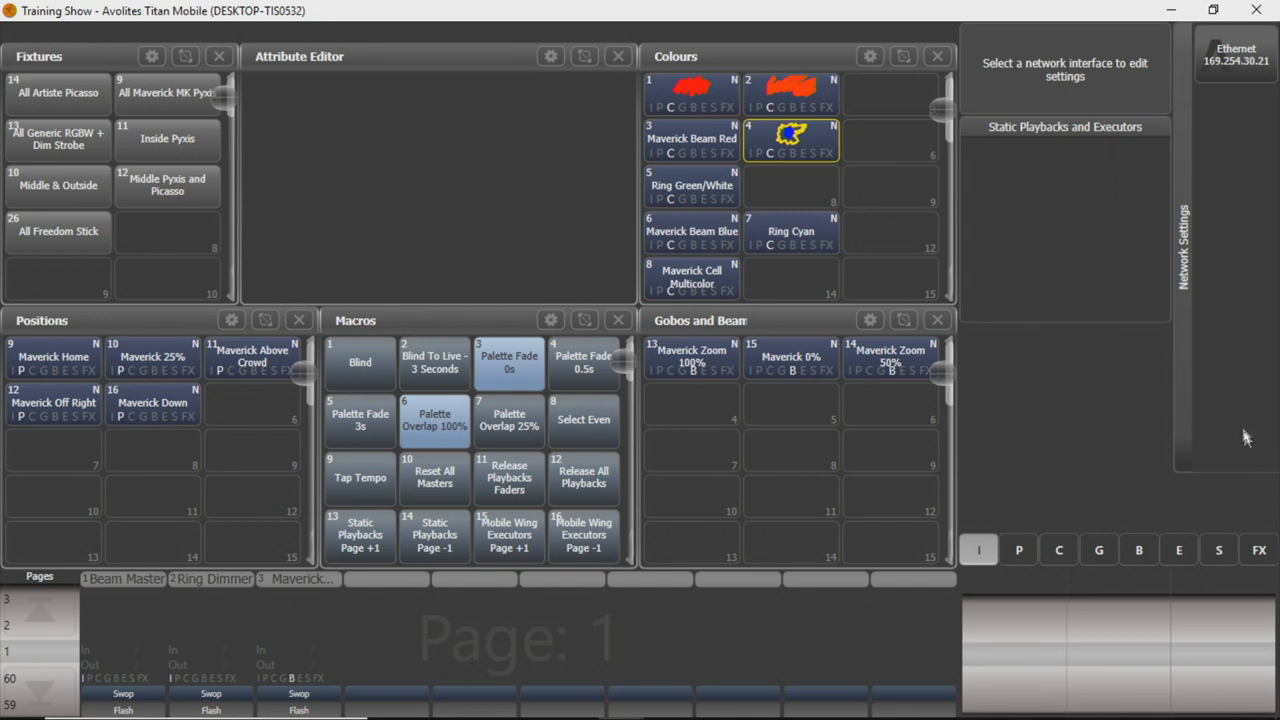
{"action": "mouse_move", "coordinate": [1232, 392]}
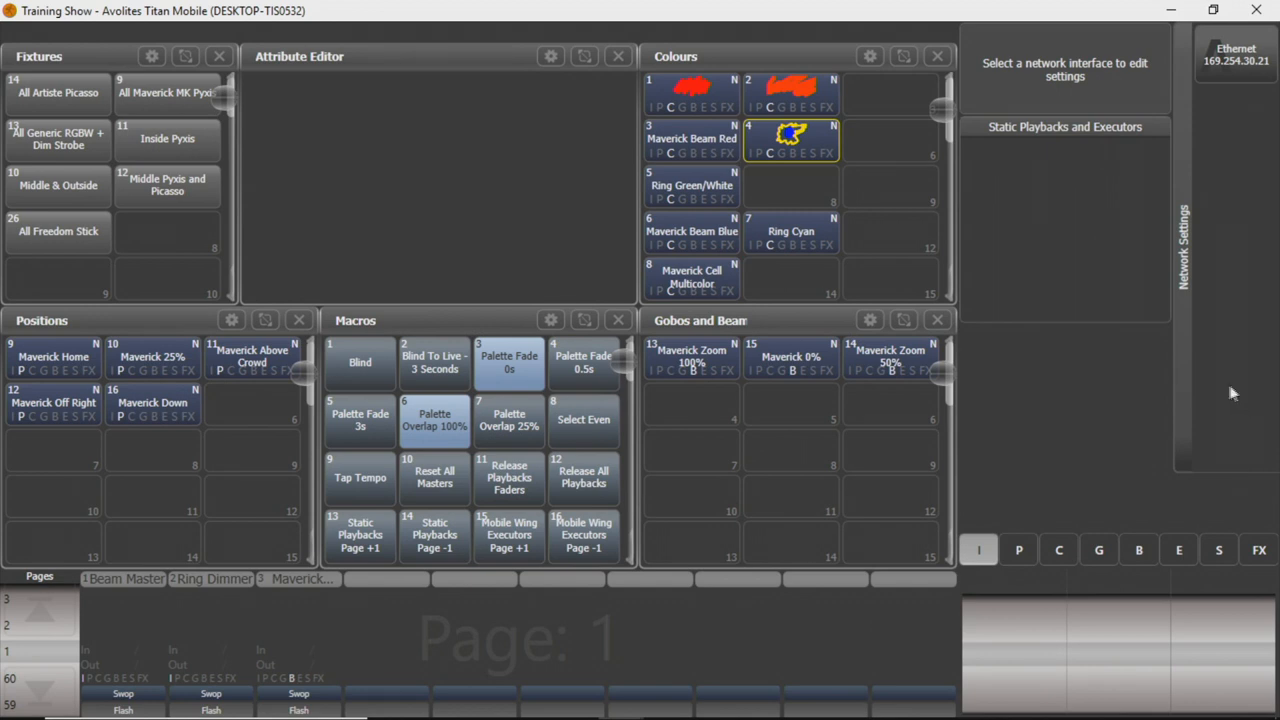
{"action": "mouse_move", "coordinate": [1167, 382]}
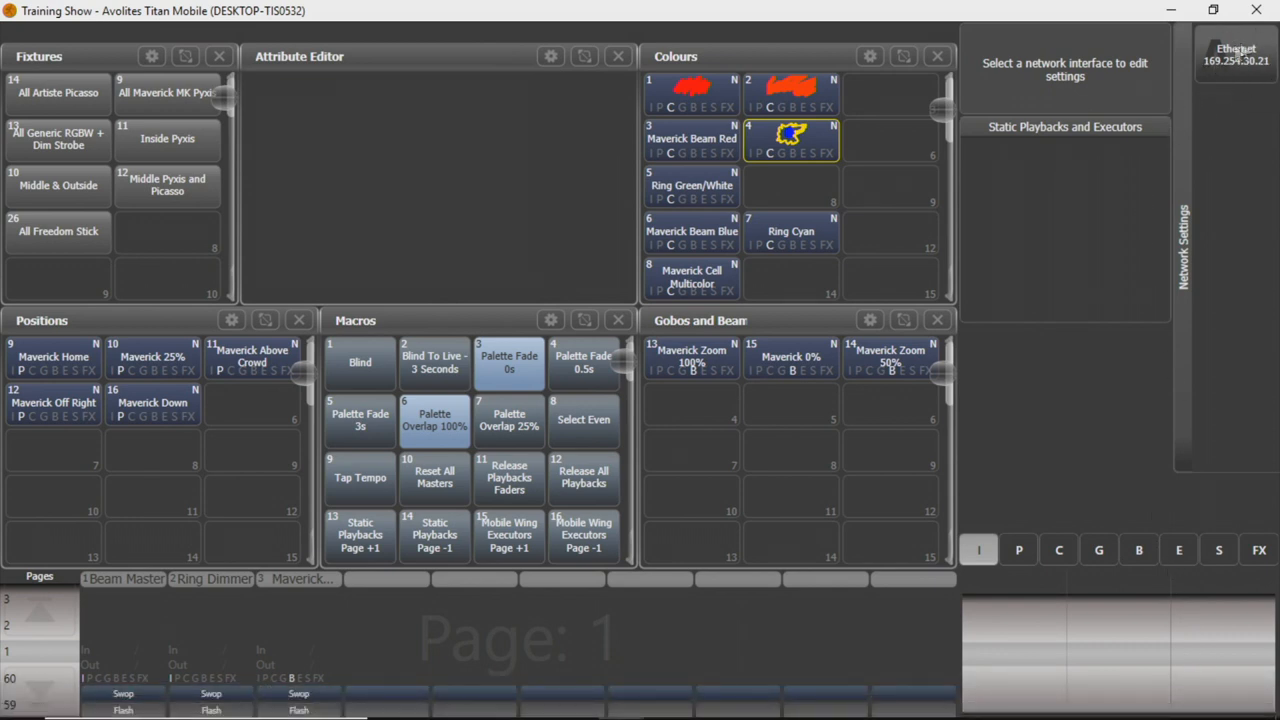
{"action": "mouse_move", "coordinate": [1265, 63]}
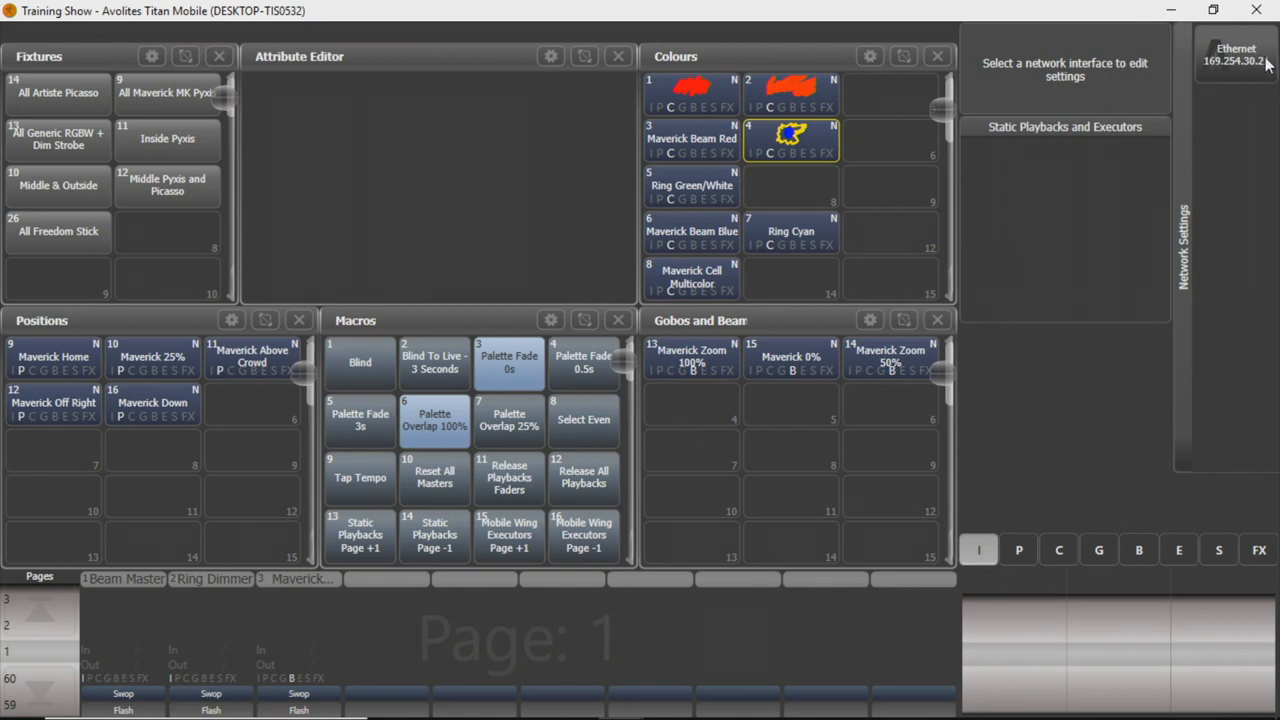
{"action": "mouse_move", "coordinate": [1243, 92]}
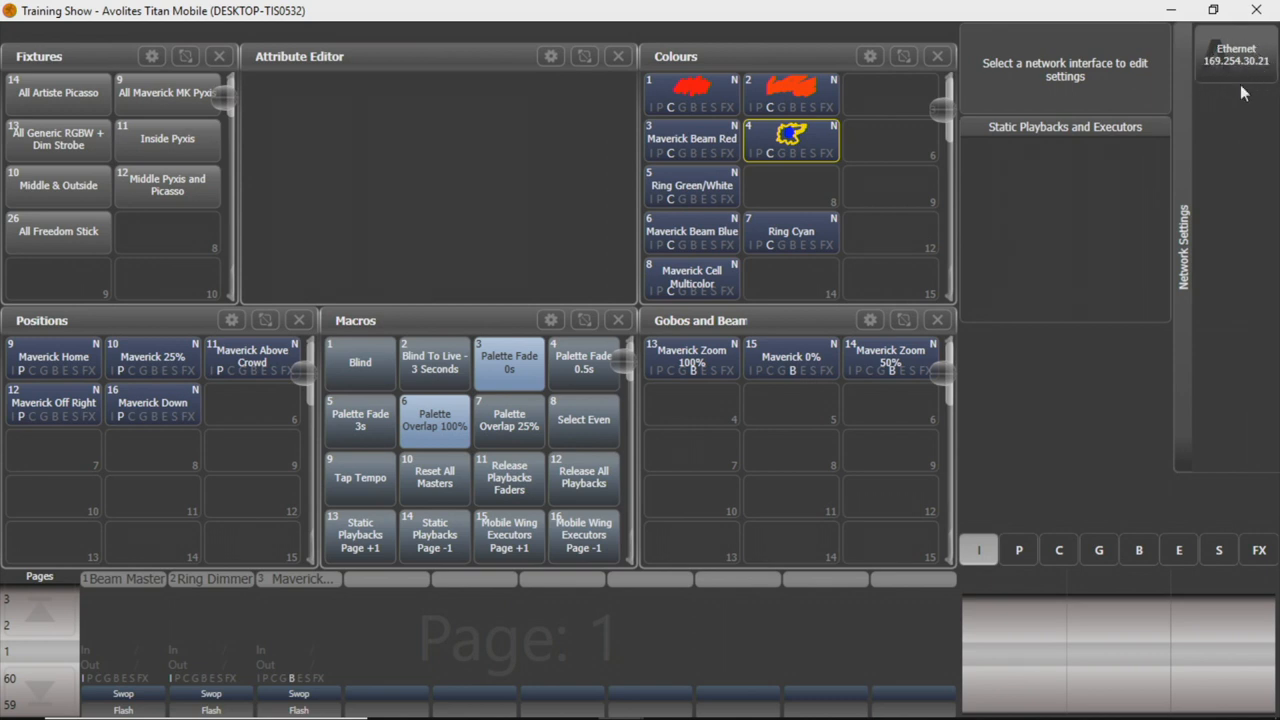
{"action": "mouse_move", "coordinate": [1068, 295]}
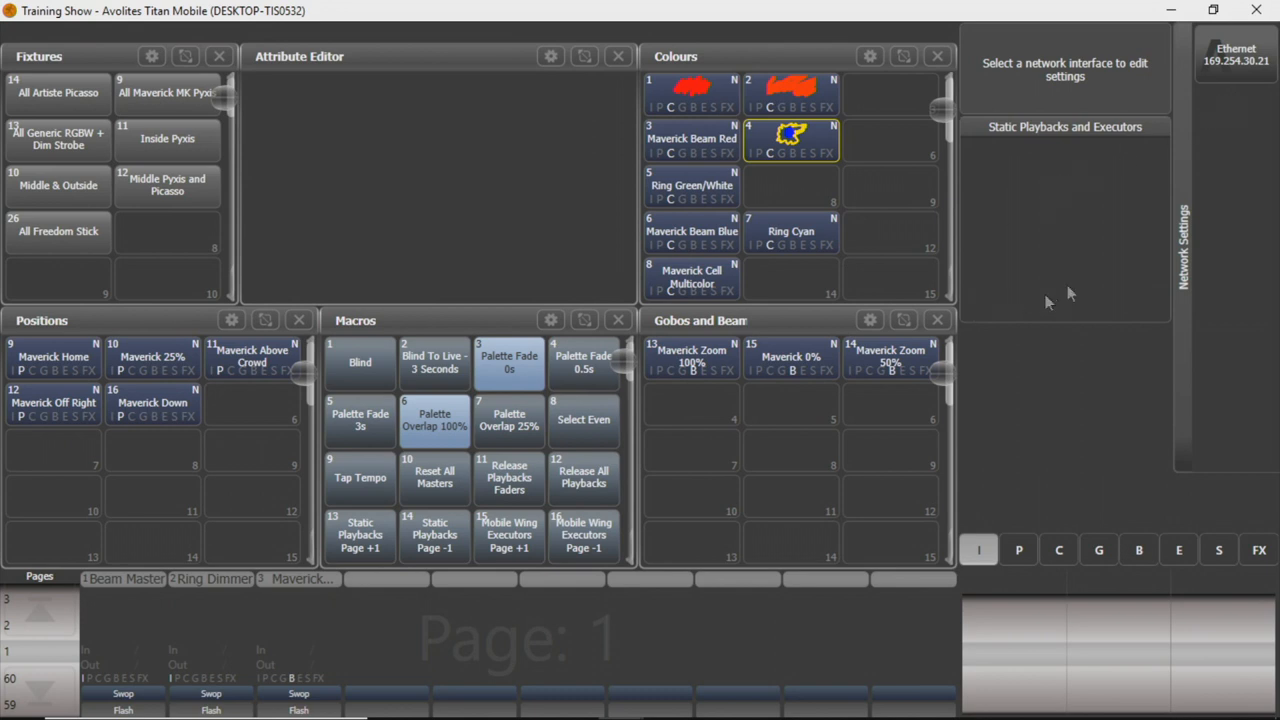
{"action": "mouse_move", "coordinate": [1088, 262]}
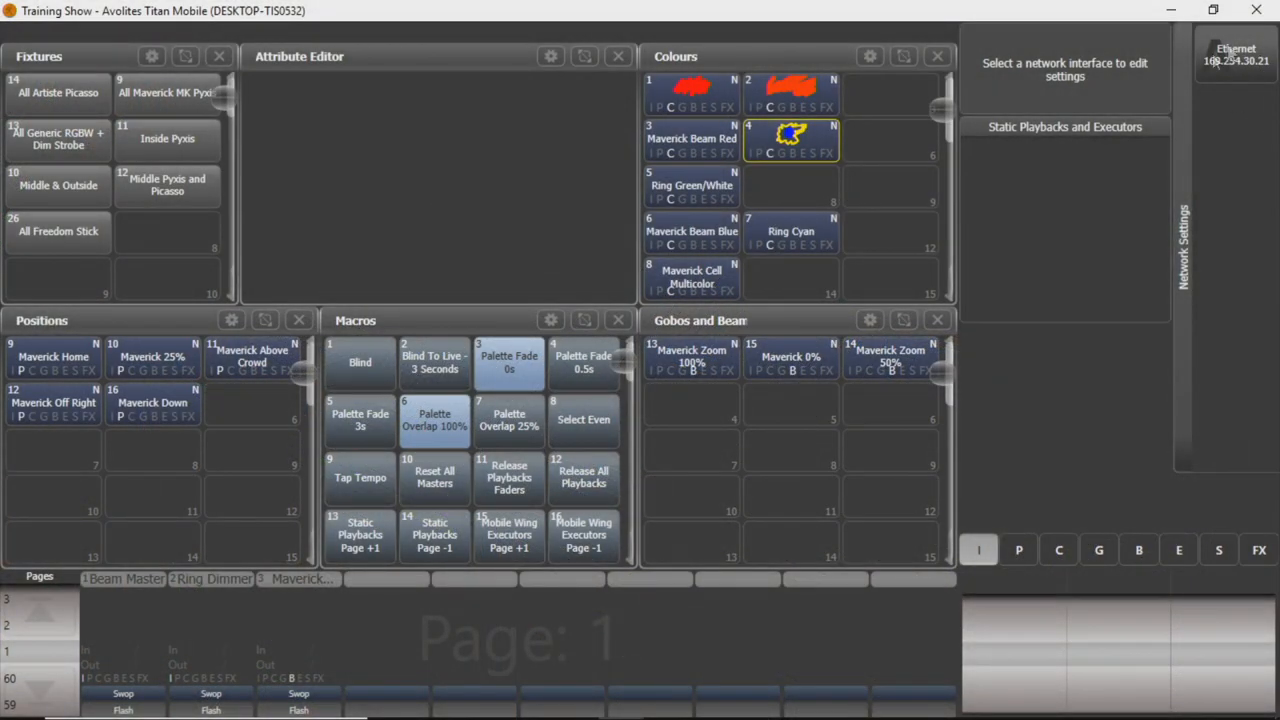
{"action": "mouse_move", "coordinate": [1249, 73]}
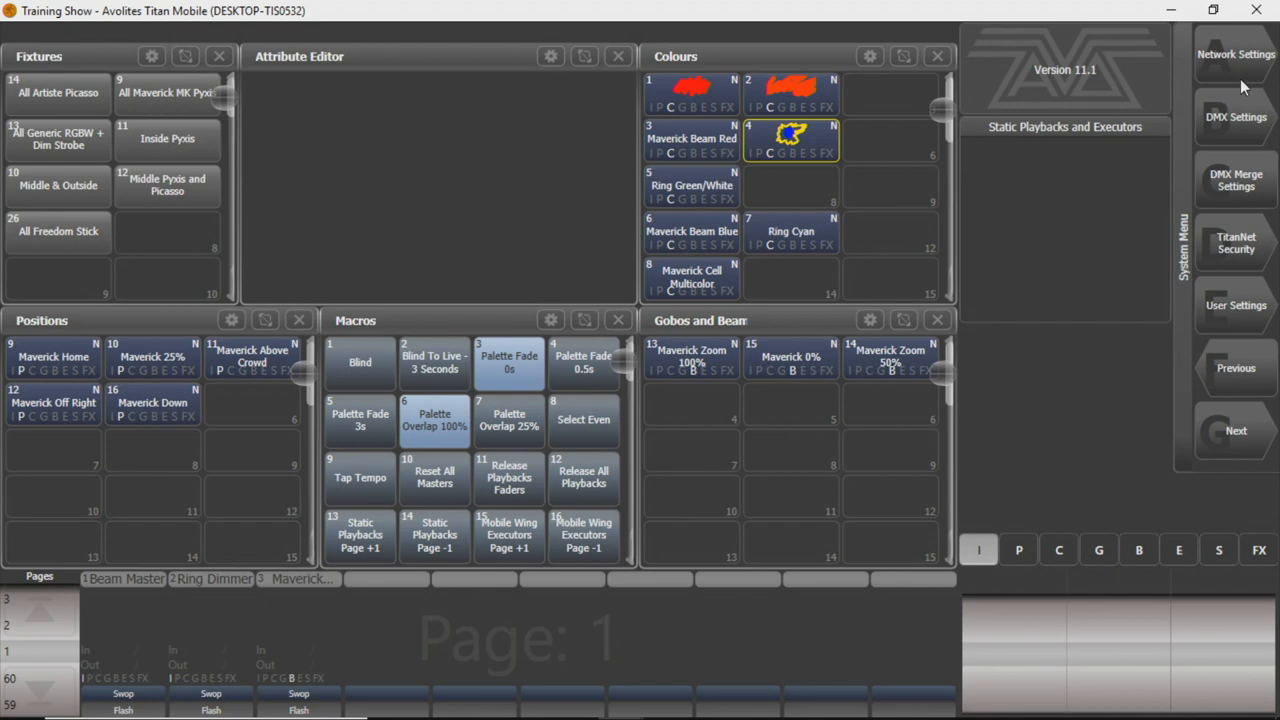
{"action": "mouse_move", "coordinate": [1265, 297]}
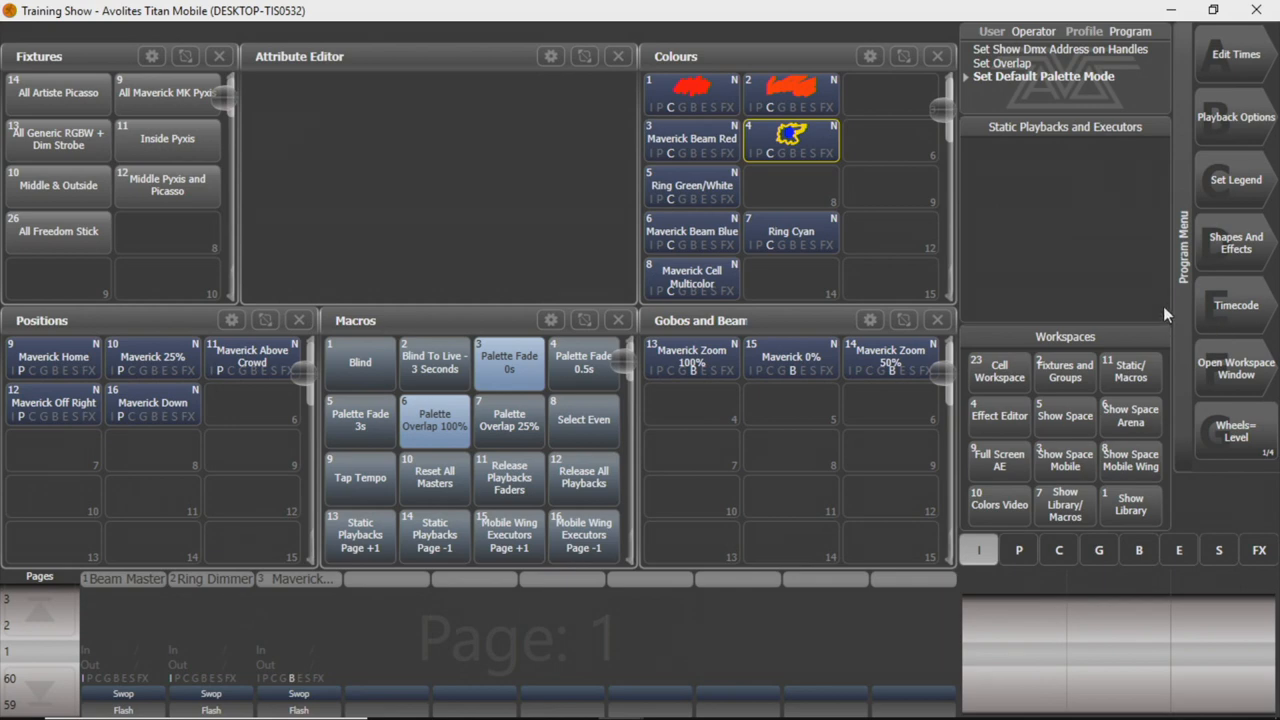
{"action": "mouse_move", "coordinate": [1232, 338]}
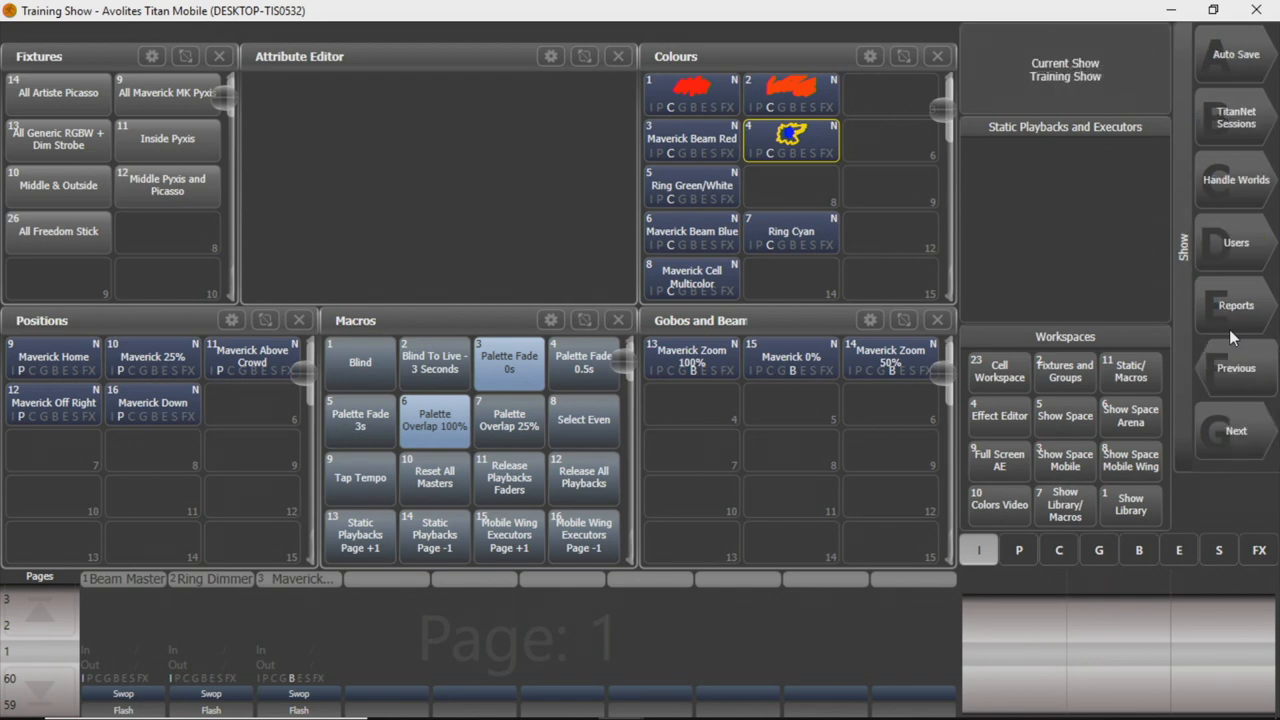
{"action": "mouse_move", "coordinate": [1215, 148]}
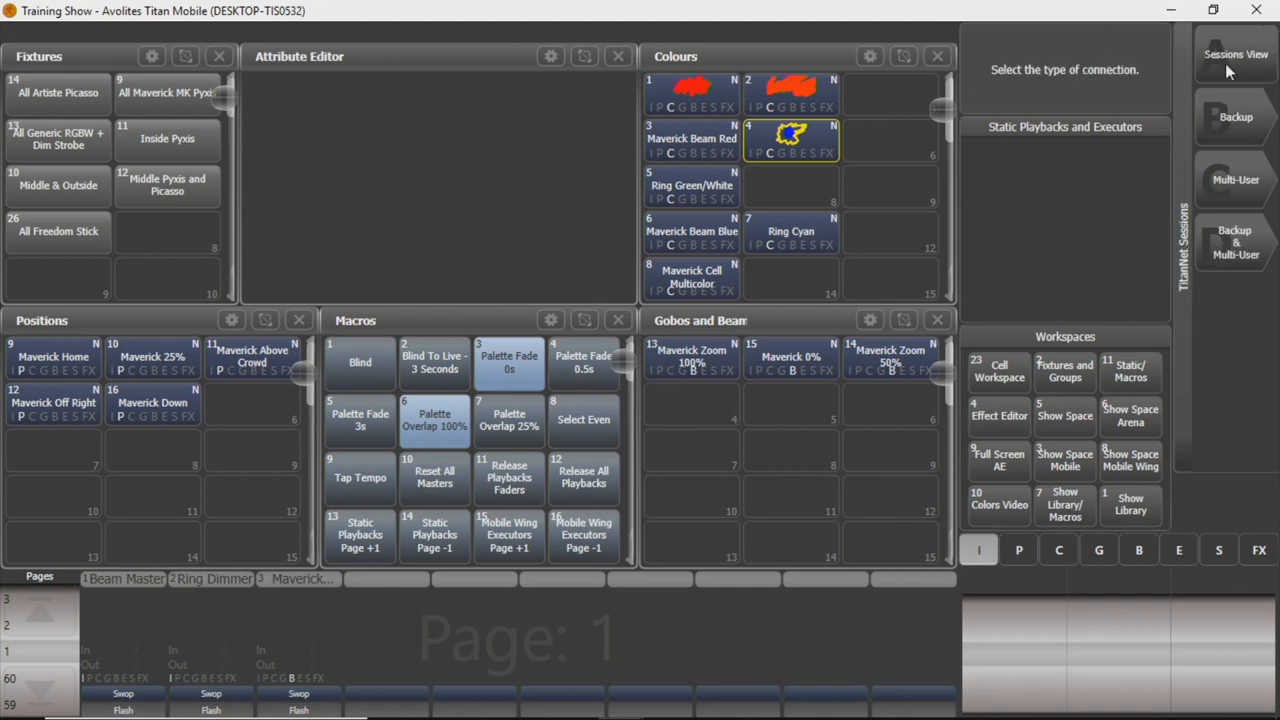
Show the network sessions and pick AR-00586 - Training Show under Other Network Sessions.
{"action": "left_click", "coordinate": [1236, 54]}
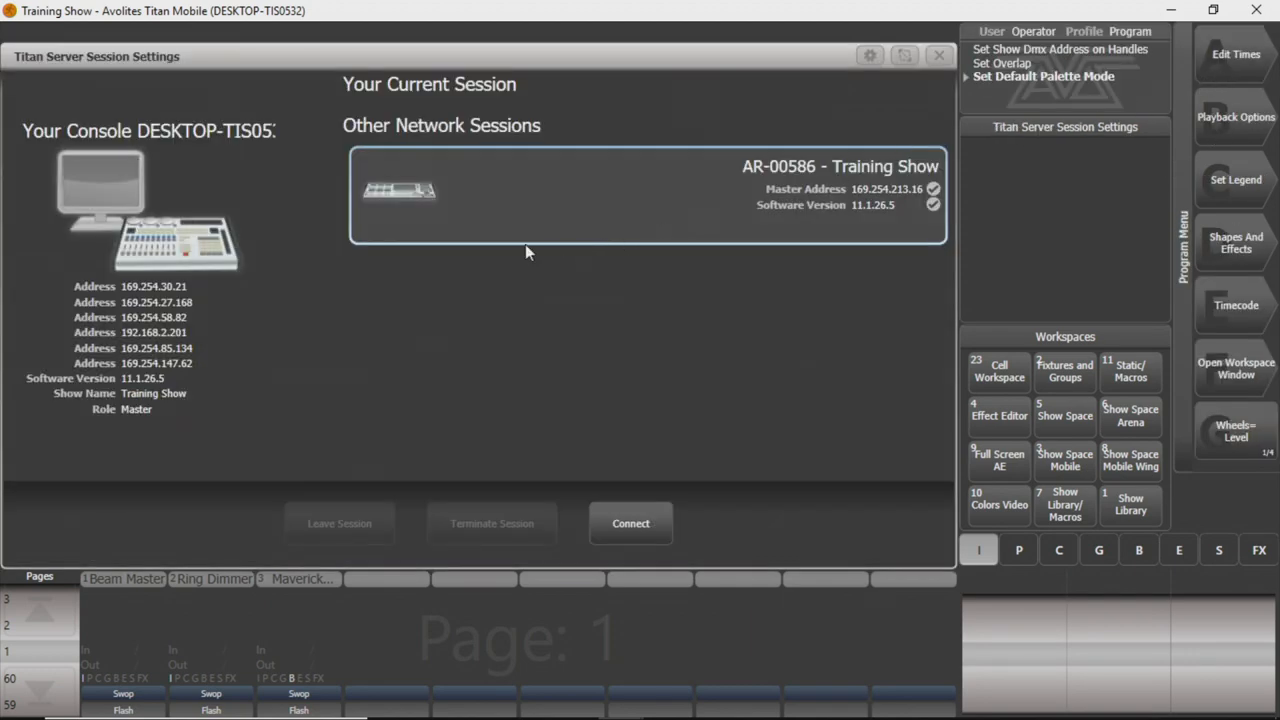
{"action": "mouse_move", "coordinate": [583, 186]}
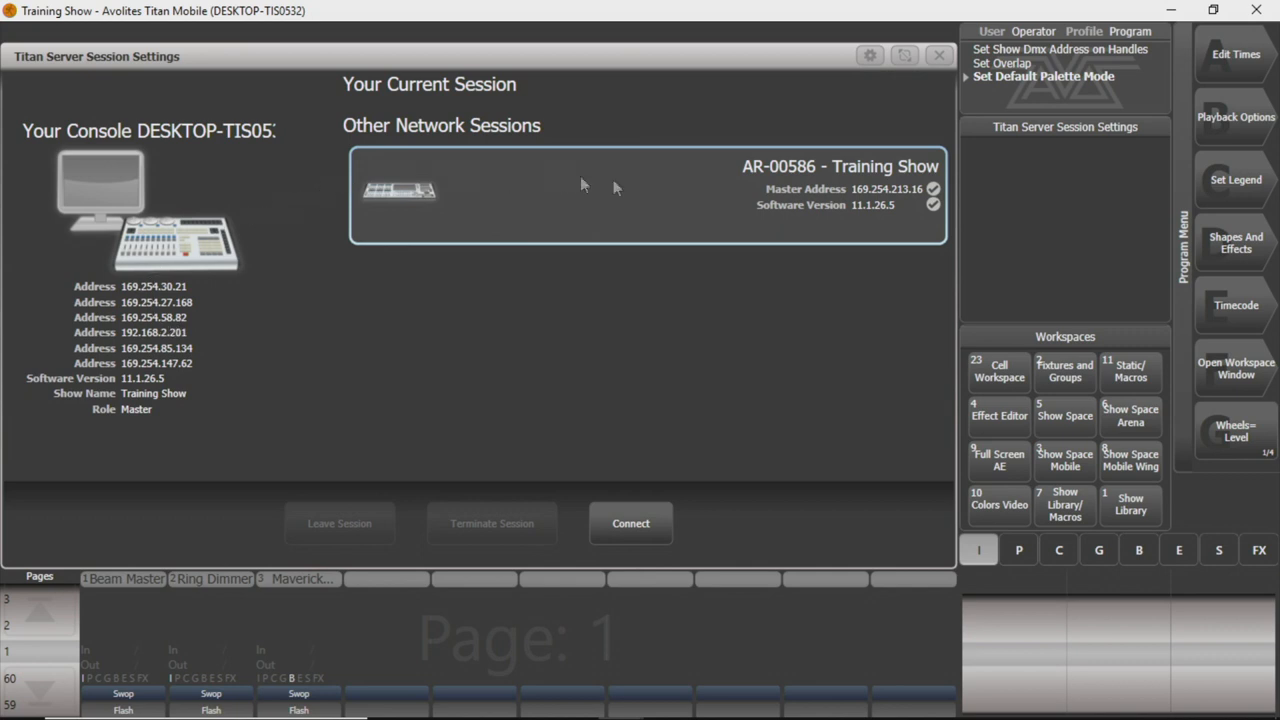
{"action": "mouse_move", "coordinate": [107, 65]}
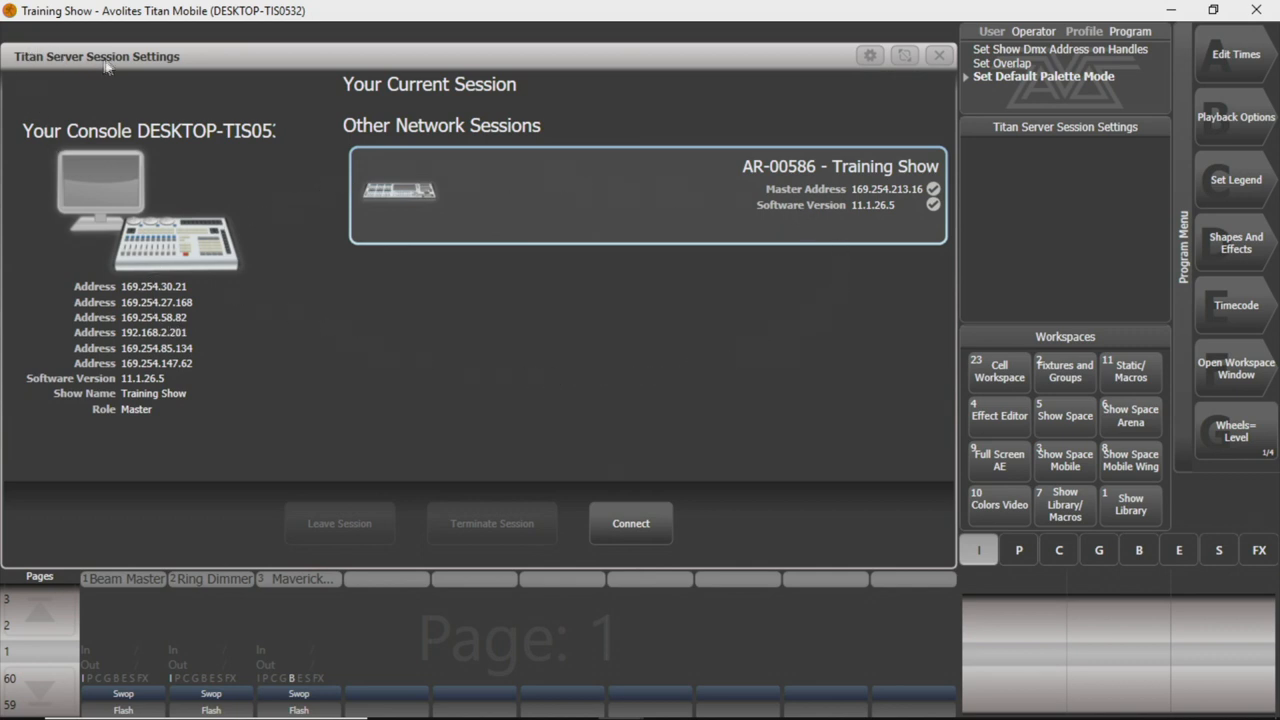
{"action": "mouse_move", "coordinate": [290, 289]}
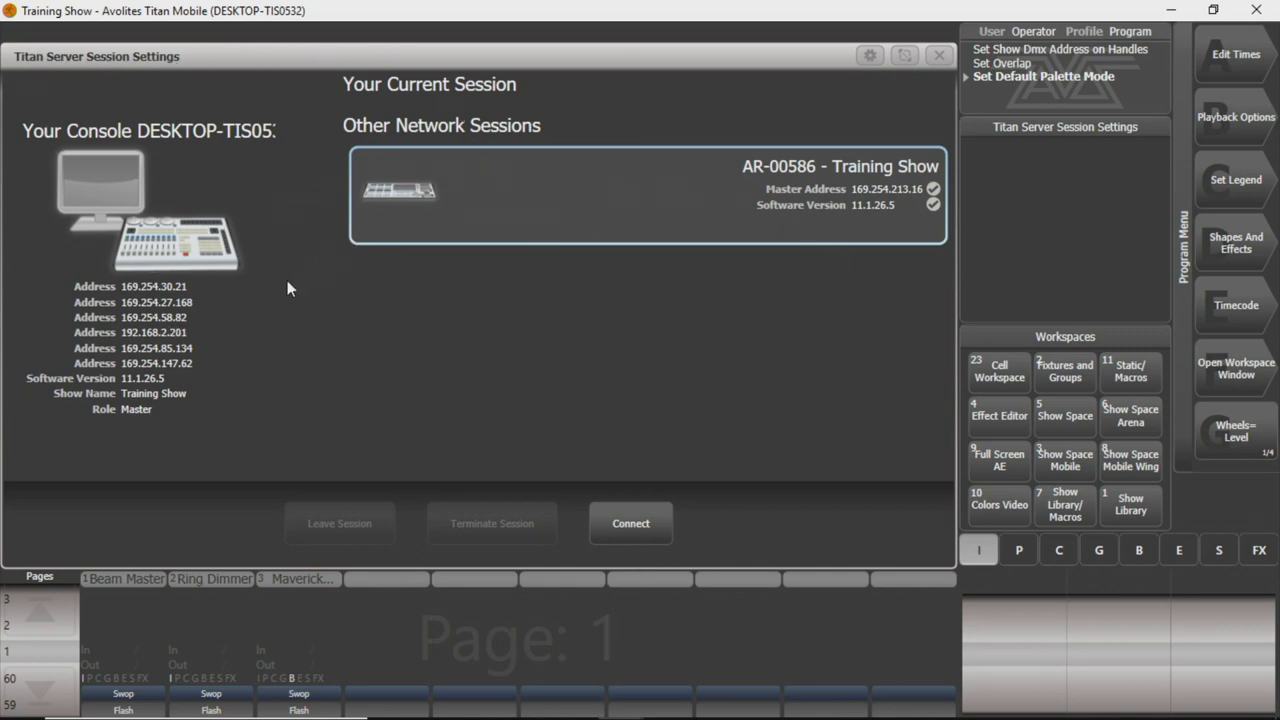
{"action": "mouse_move", "coordinate": [595, 217]}
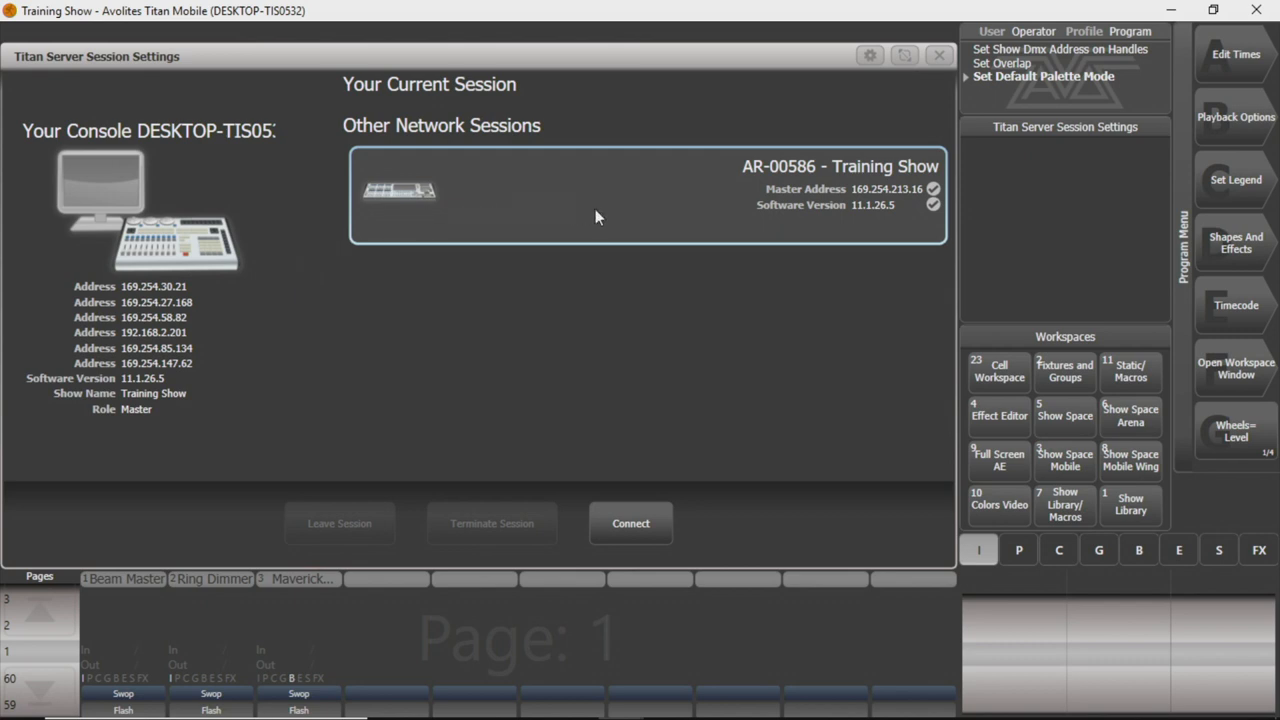
{"action": "mouse_move", "coordinate": [456, 216]}
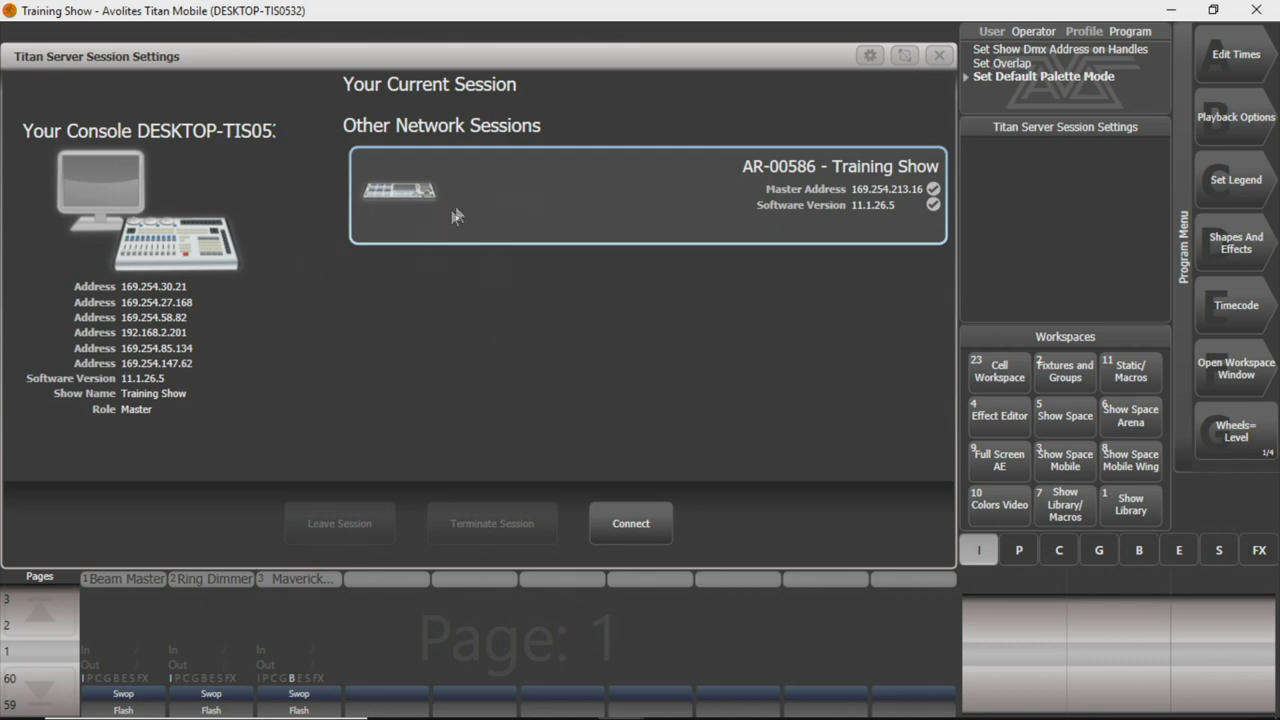
{"action": "mouse_move", "coordinate": [208, 298]}
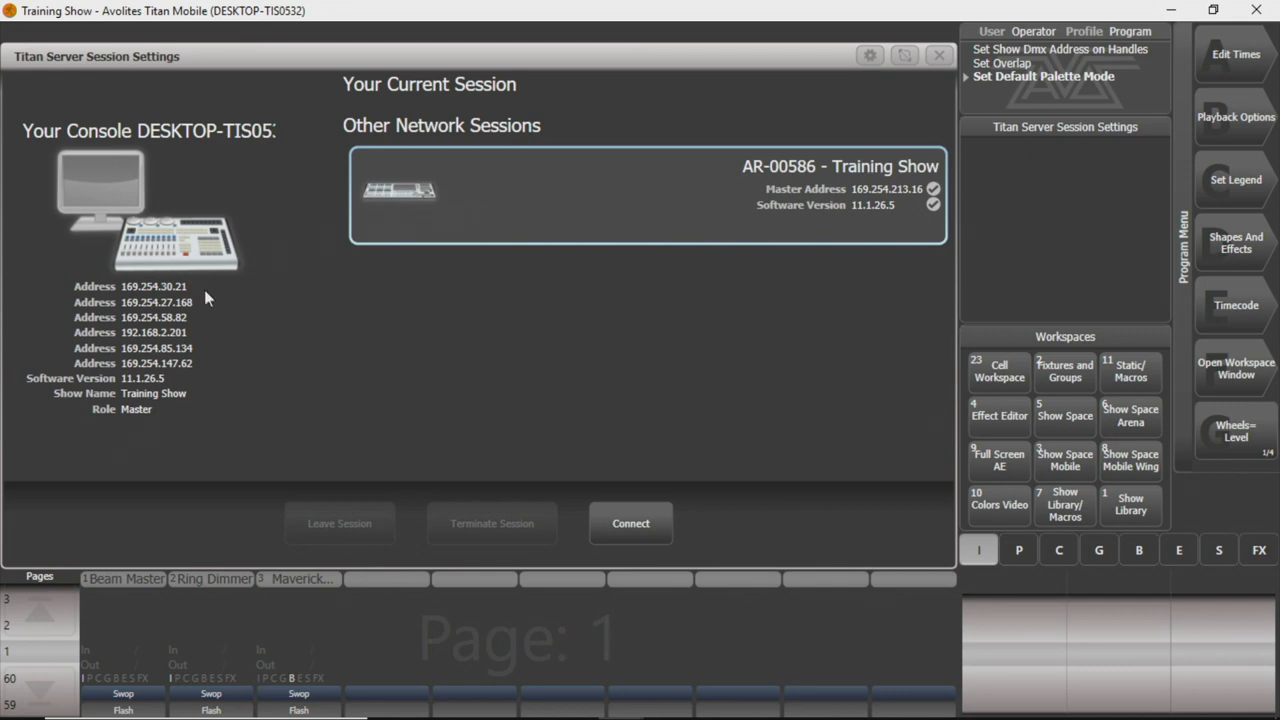
{"action": "mouse_move", "coordinate": [160, 323]}
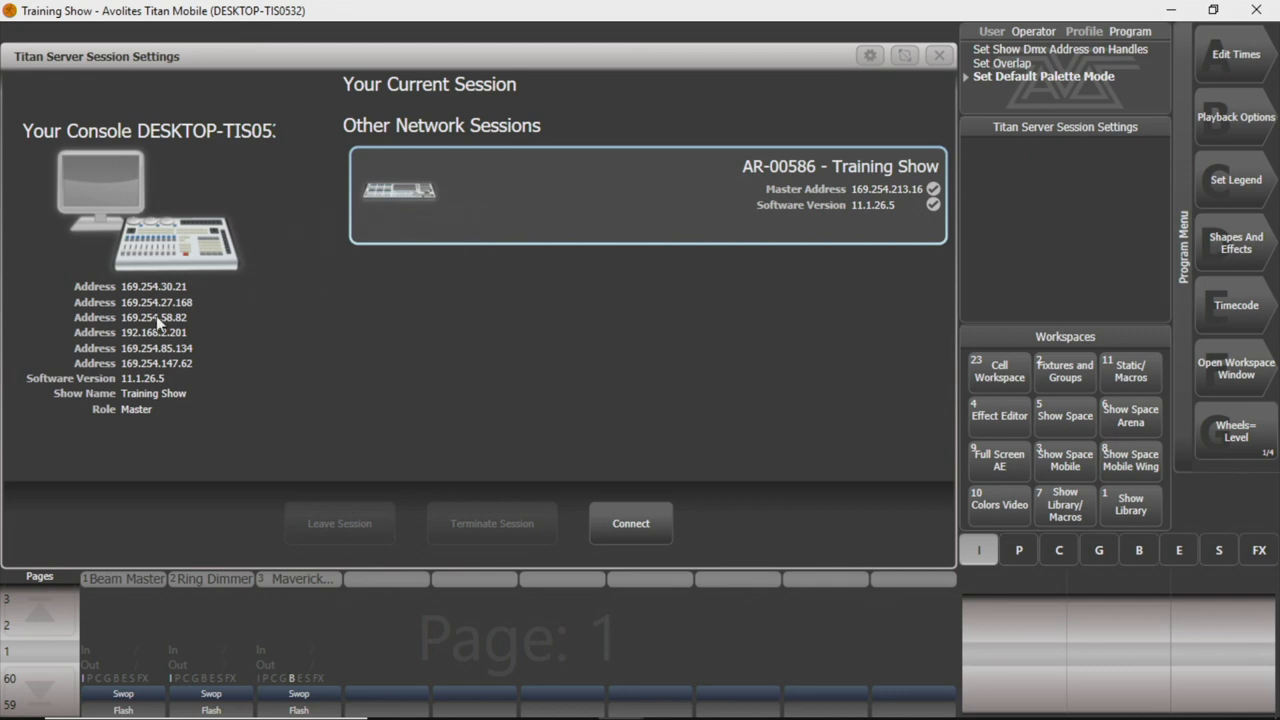
{"action": "mouse_move", "coordinate": [197, 328]}
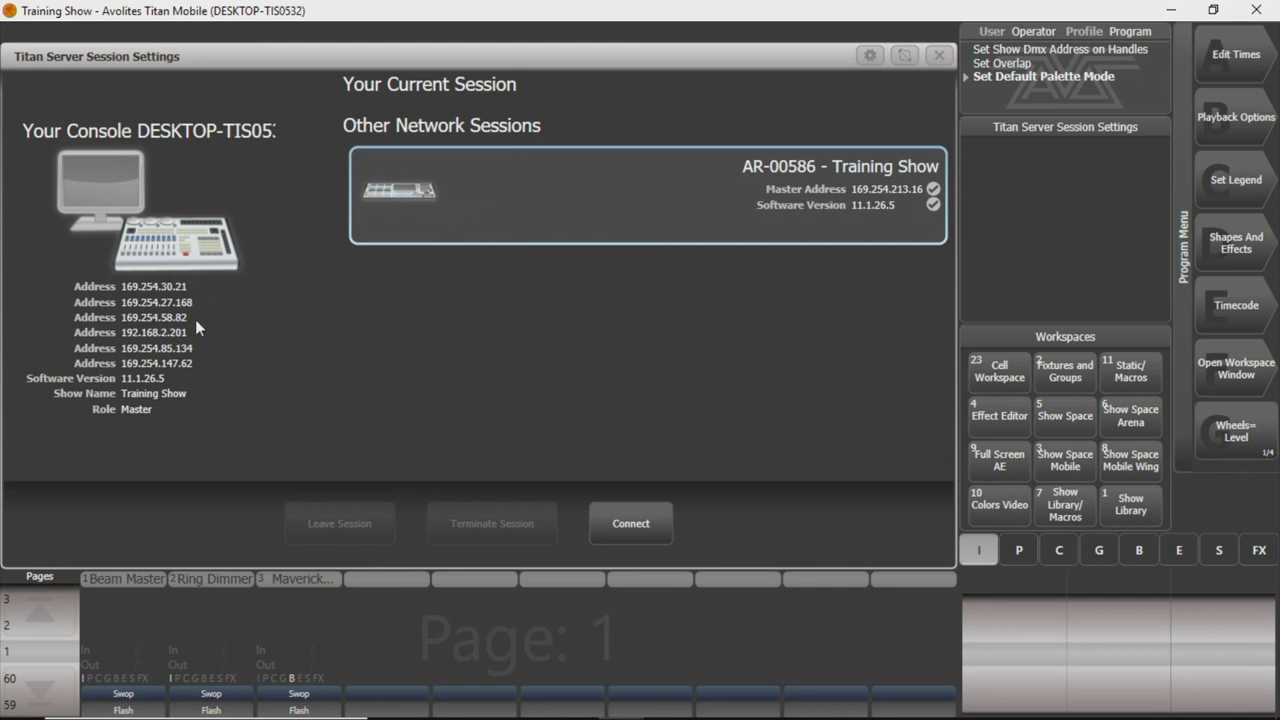
{"action": "mouse_move", "coordinate": [863, 208]}
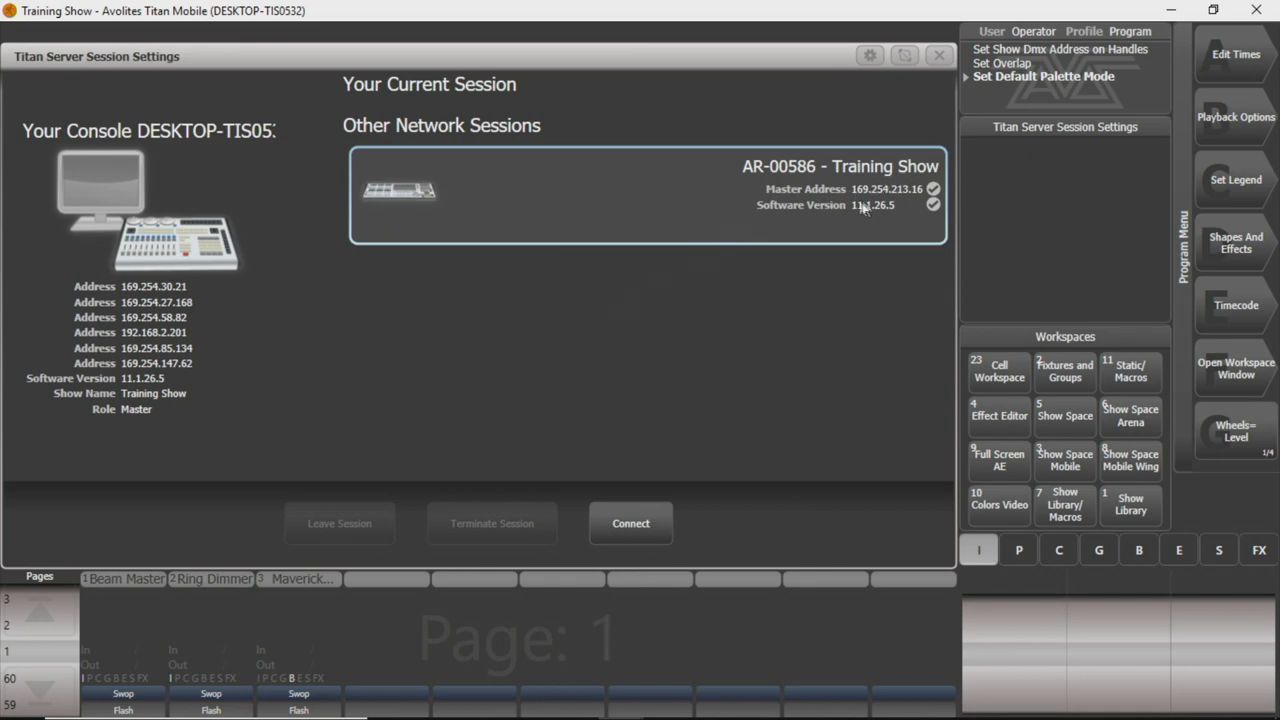
{"action": "mouse_move", "coordinate": [855, 207]}
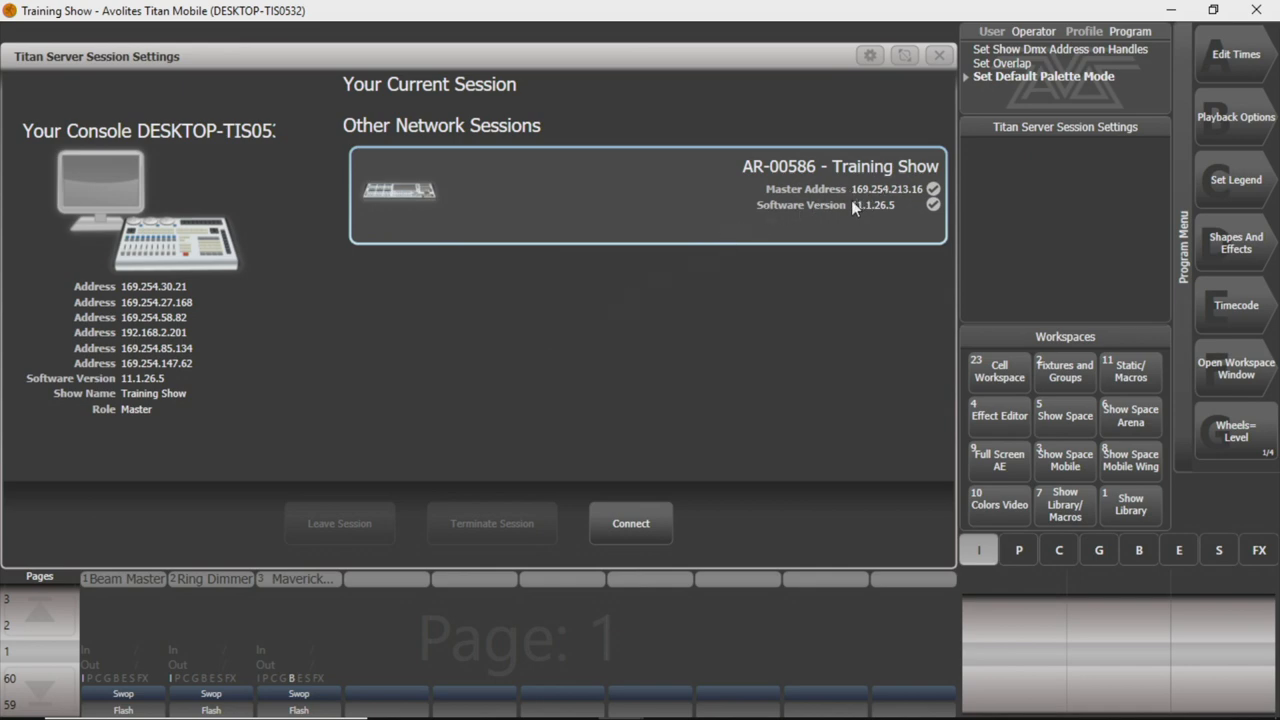
{"action": "mouse_move", "coordinate": [880, 207]}
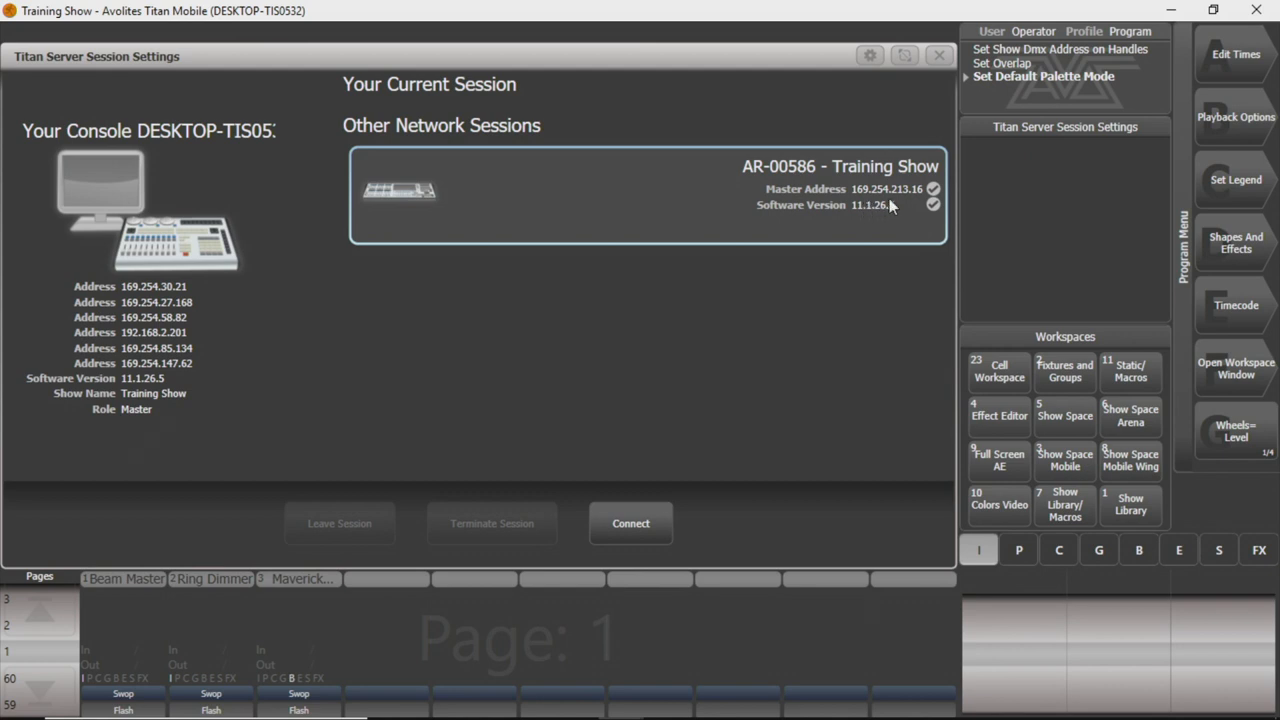
{"action": "mouse_move", "coordinate": [910, 210]}
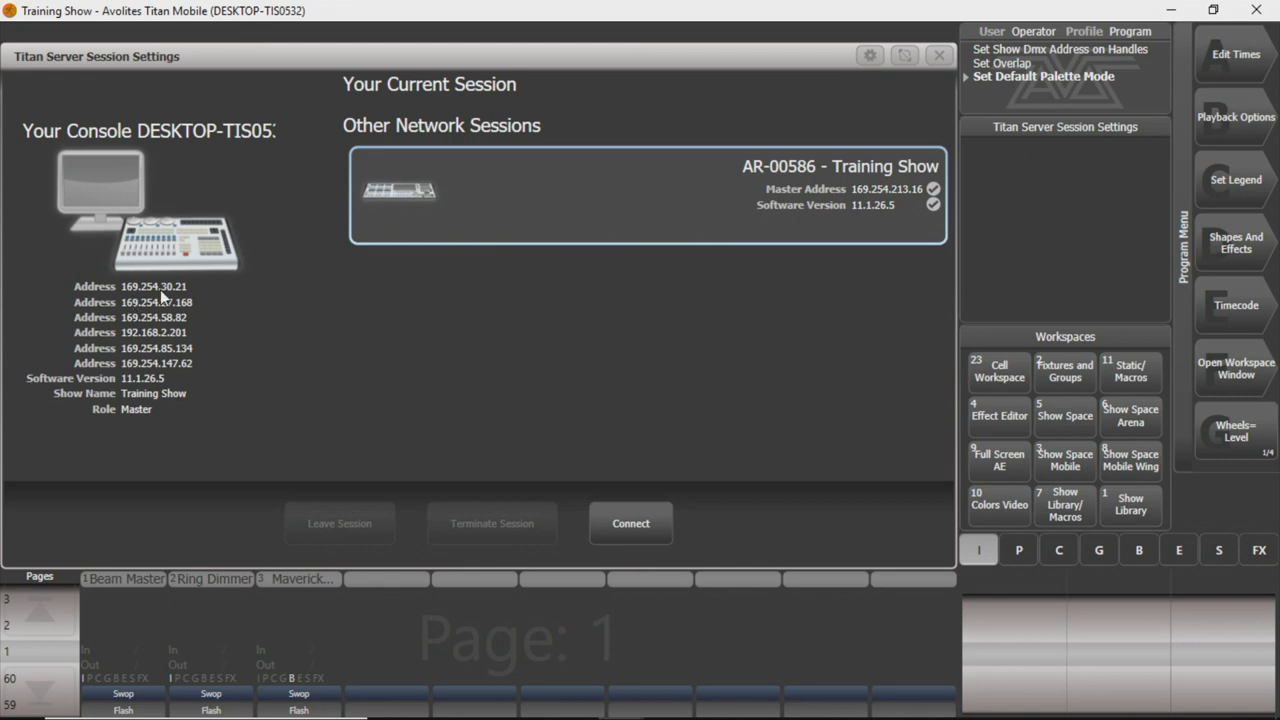
{"action": "mouse_move", "coordinate": [185, 295]}
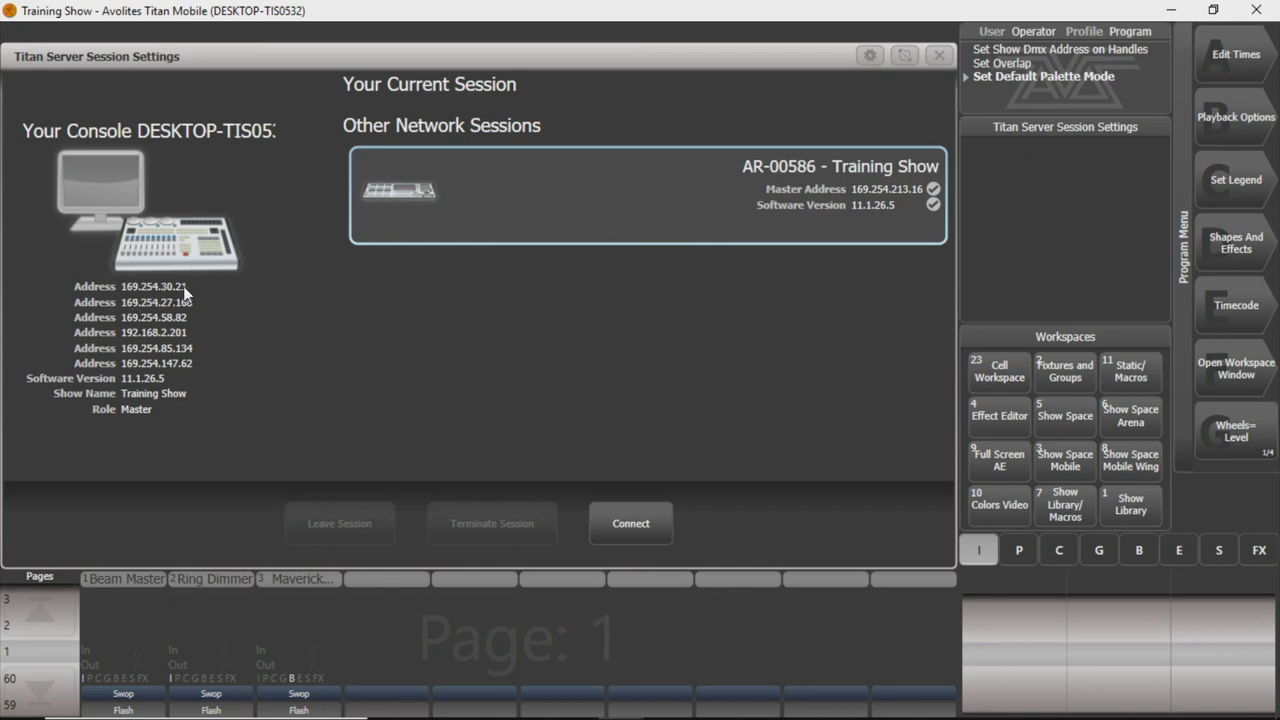
{"action": "mouse_move", "coordinate": [285, 288]}
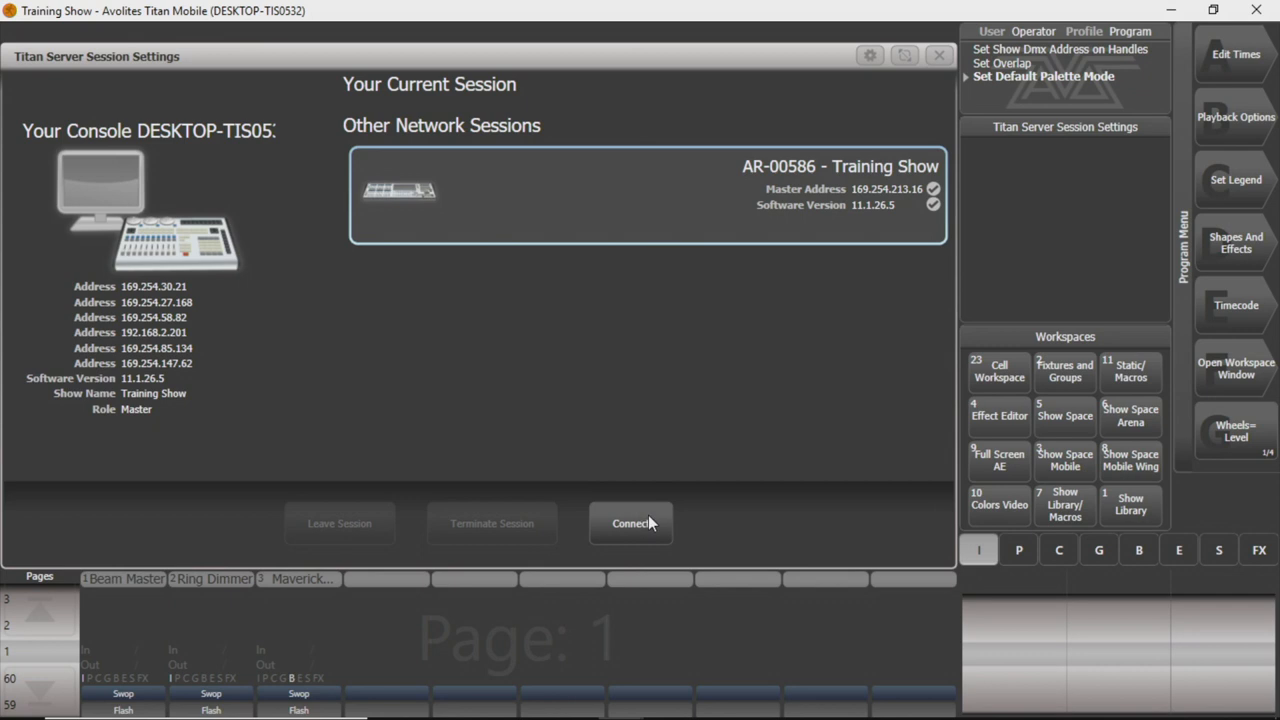
{"action": "mouse_move", "coordinate": [631, 517]}
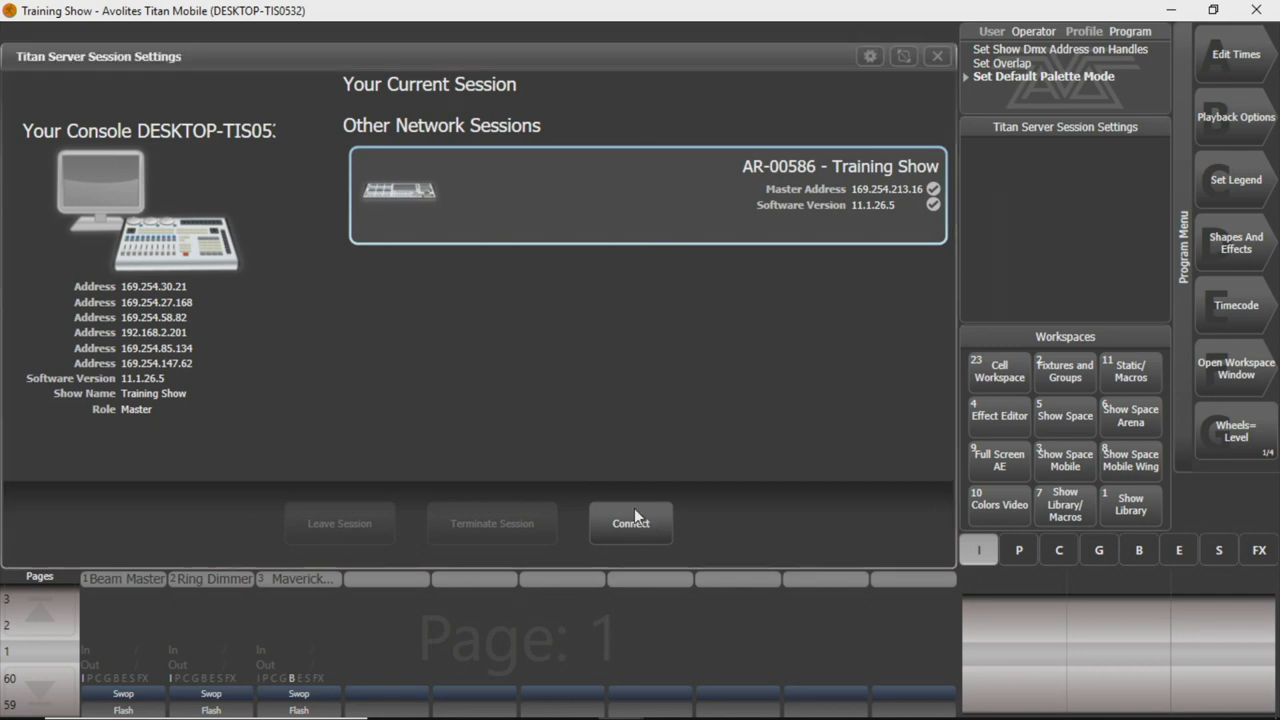
Connect to the Training Show master to bring up Session Connection Settings.
{"action": "left_click", "coordinate": [630, 523]}
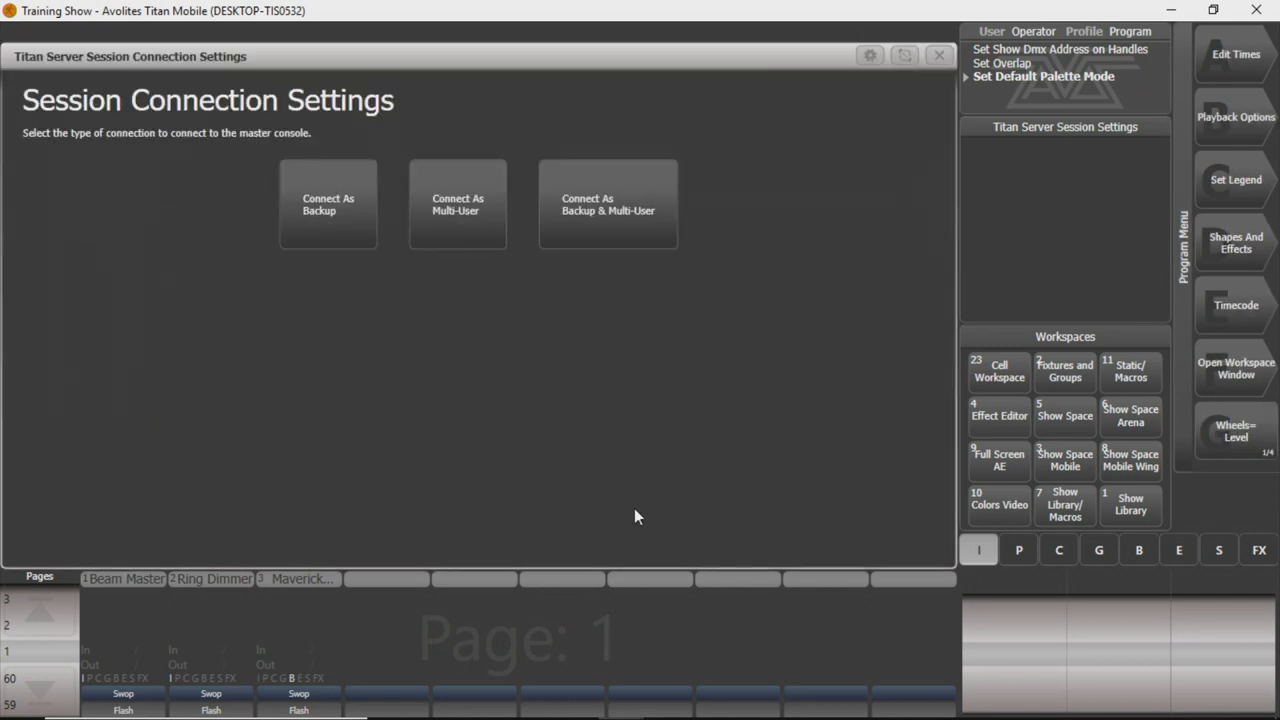
{"action": "mouse_move", "coordinate": [328, 204]}
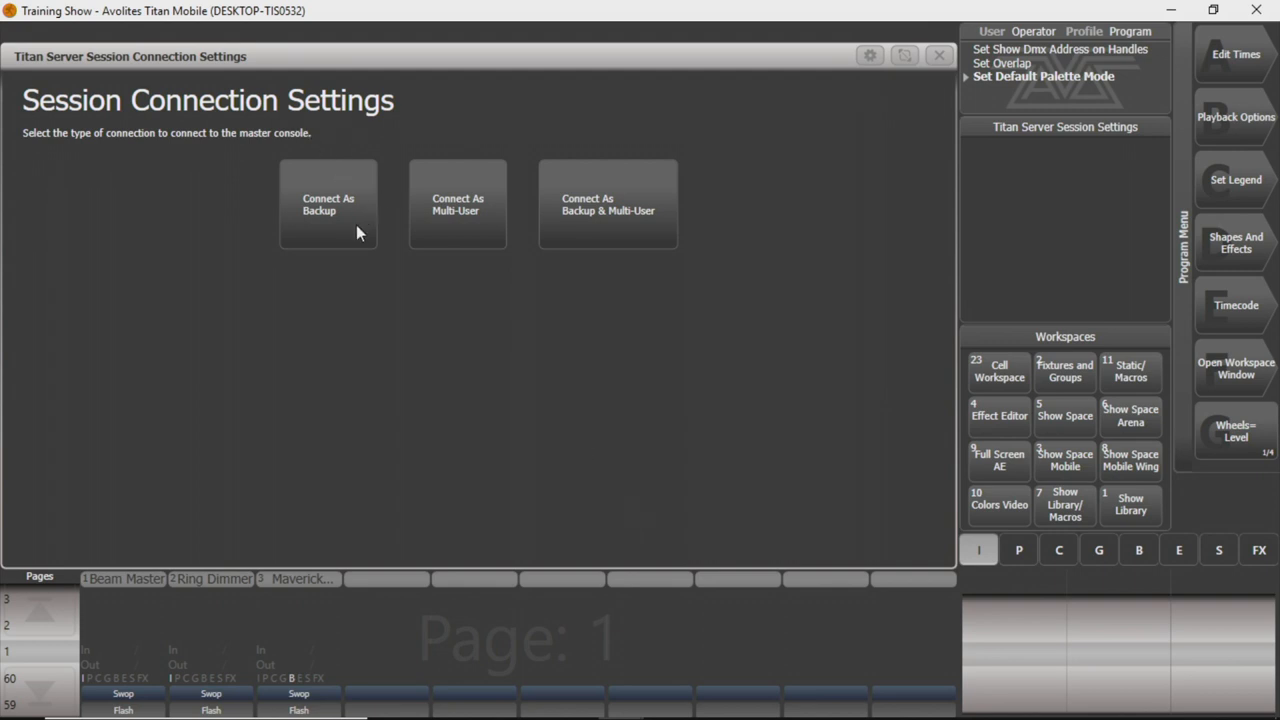
{"action": "mouse_move", "coordinate": [615, 222]}
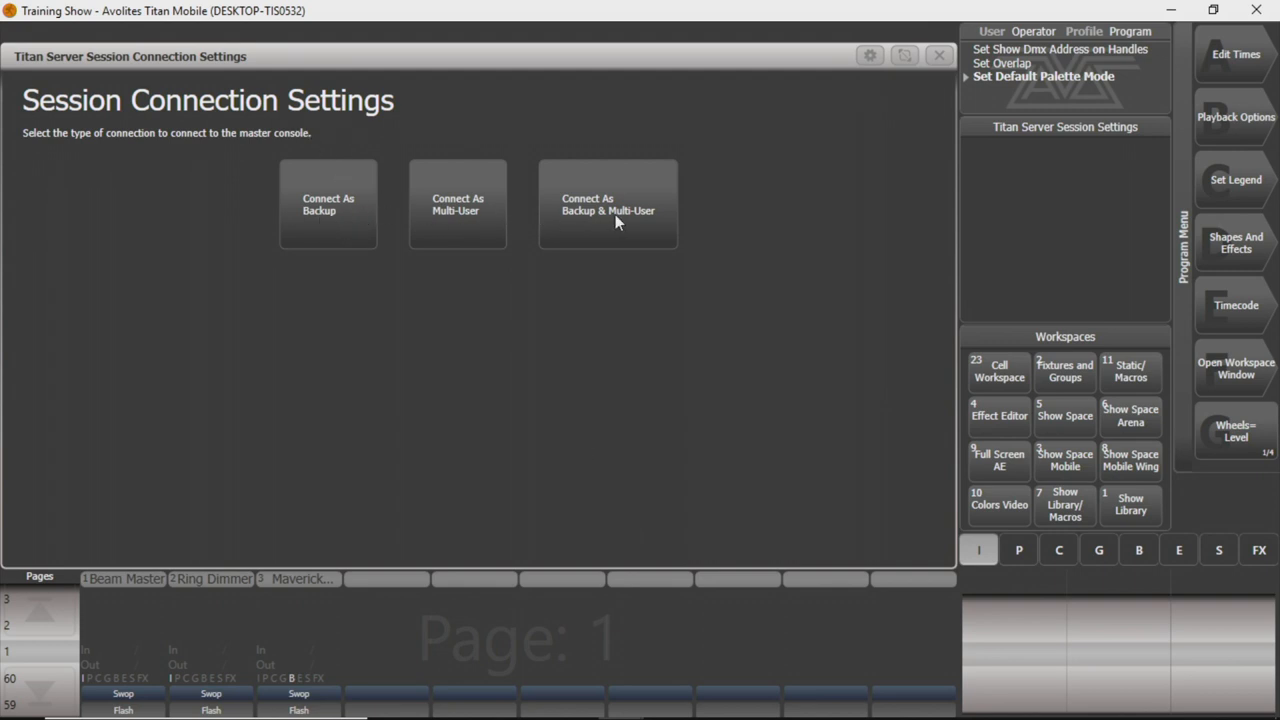
{"action": "mouse_move", "coordinate": [304, 227]}
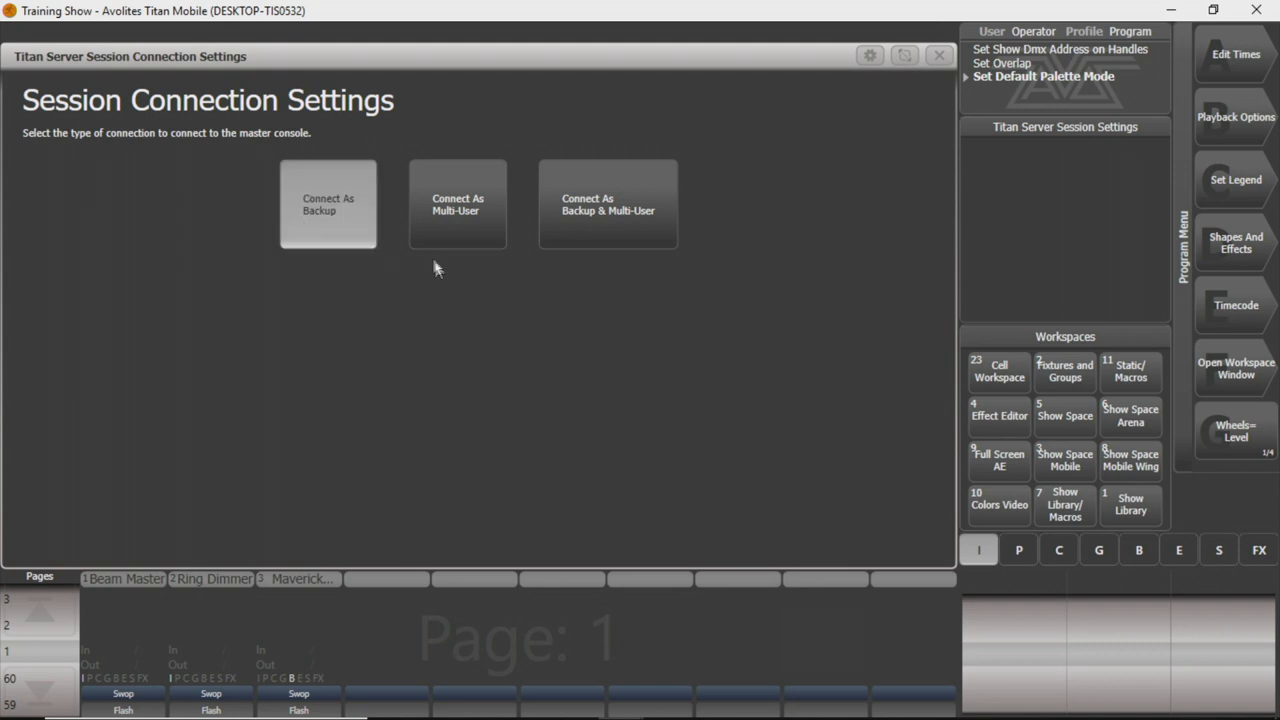
{"action": "mouse_move", "coordinate": [430, 363]}
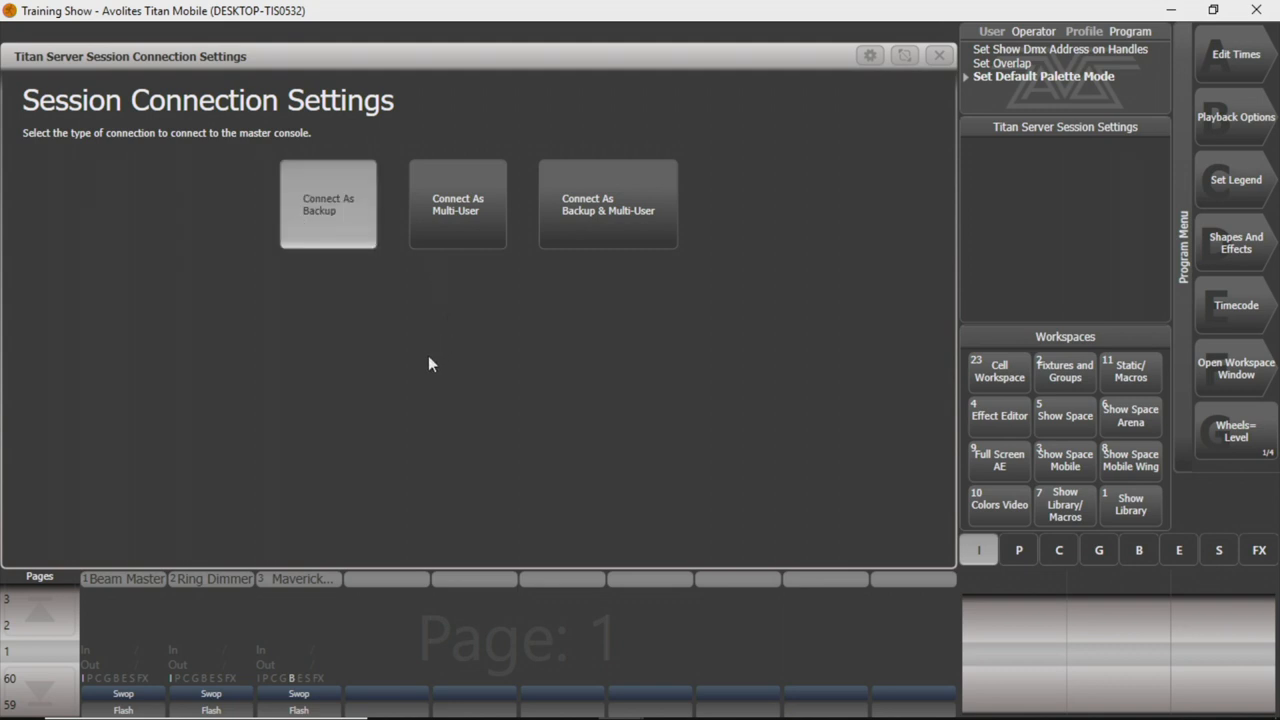
{"action": "mouse_move", "coordinate": [363, 305]}
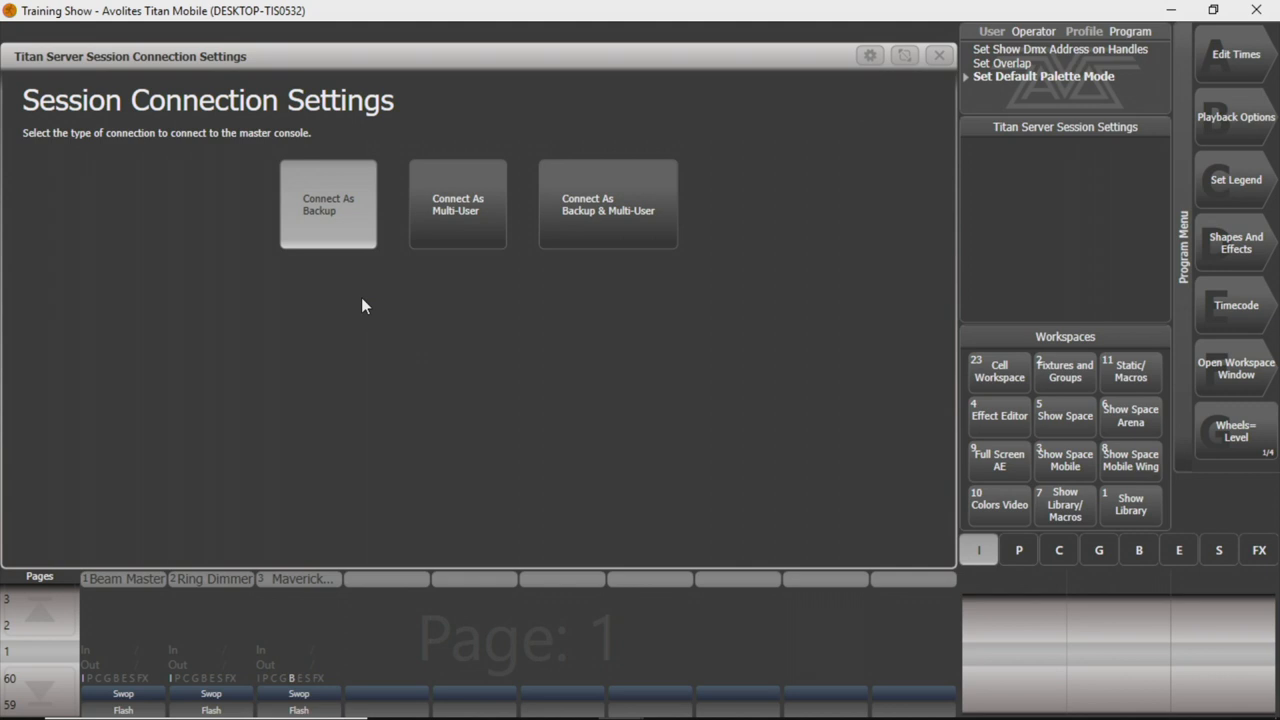
{"action": "mouse_move", "coordinate": [446, 318]}
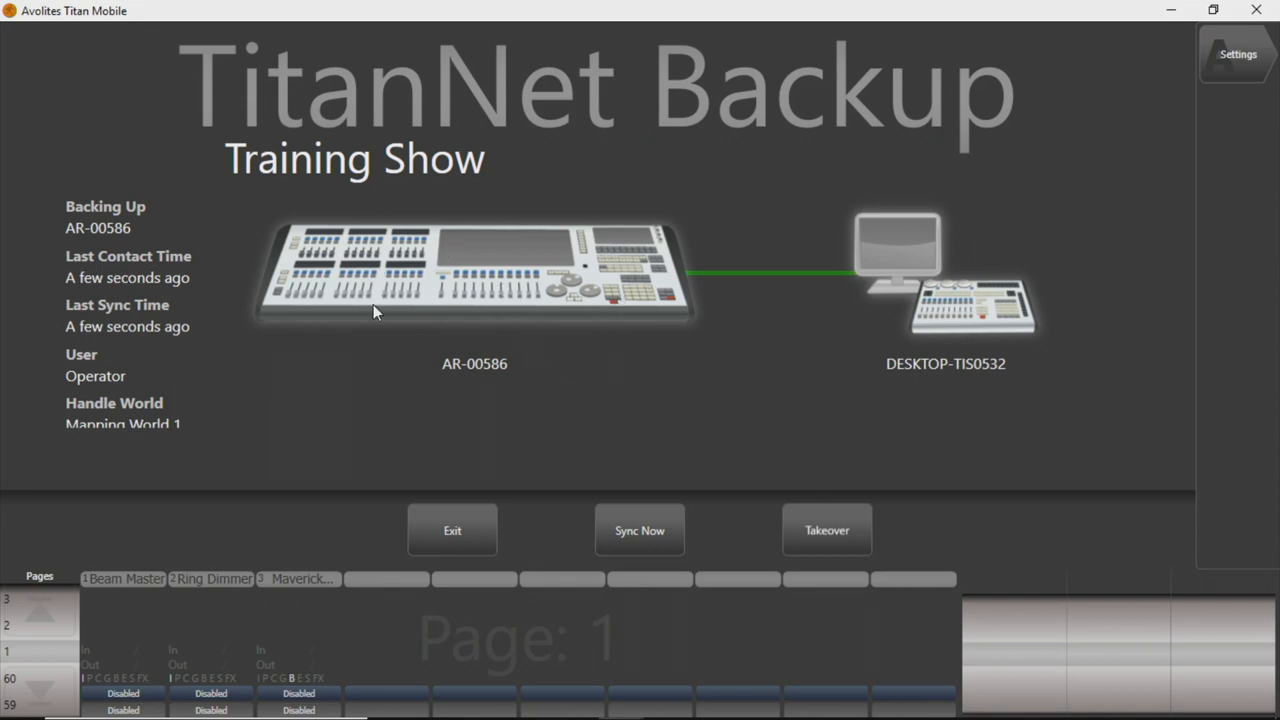
{"action": "mouse_move", "coordinate": [518, 228]}
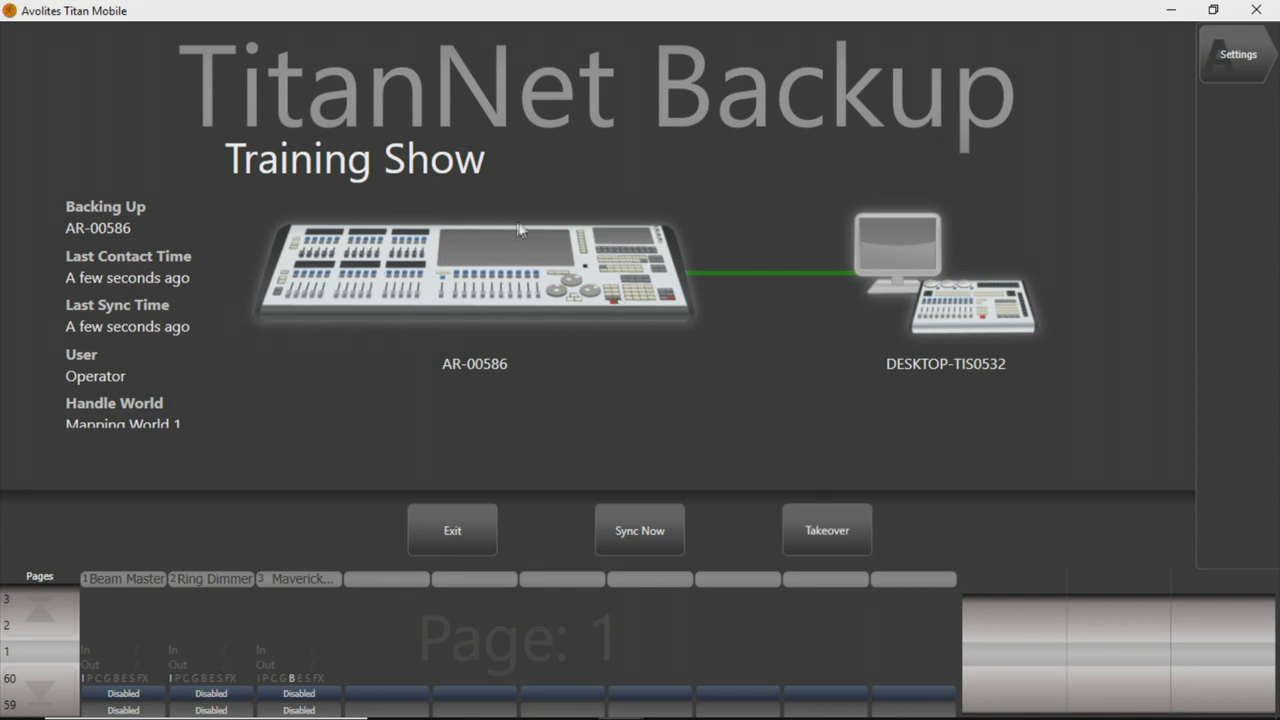
{"action": "mouse_move", "coordinate": [690, 233]}
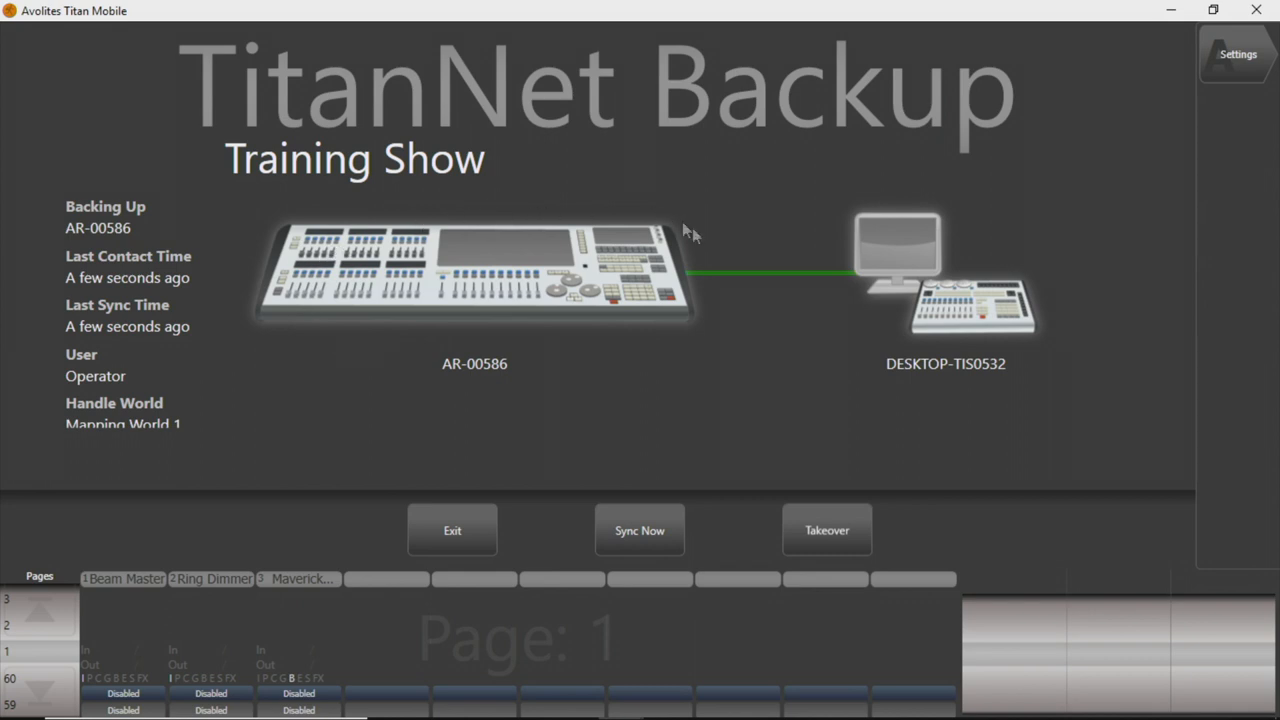
{"action": "mouse_move", "coordinate": [1030, 250]}
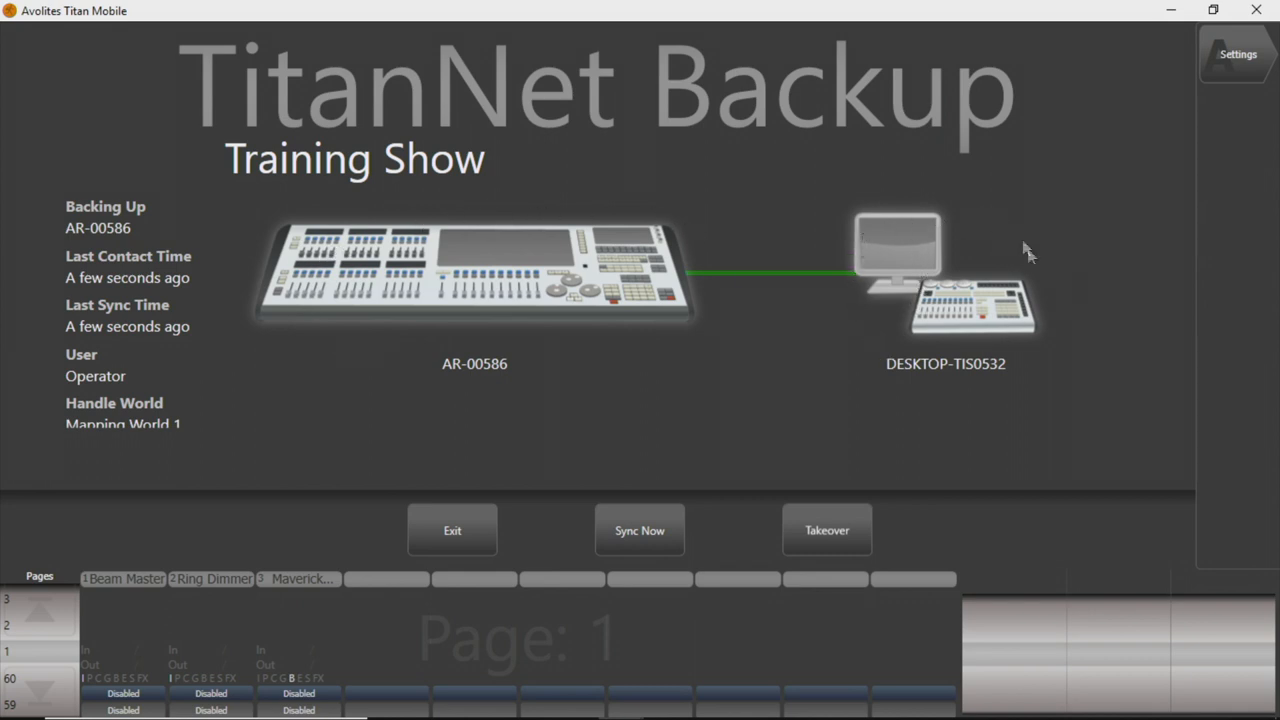
{"action": "mouse_move", "coordinate": [655, 521]}
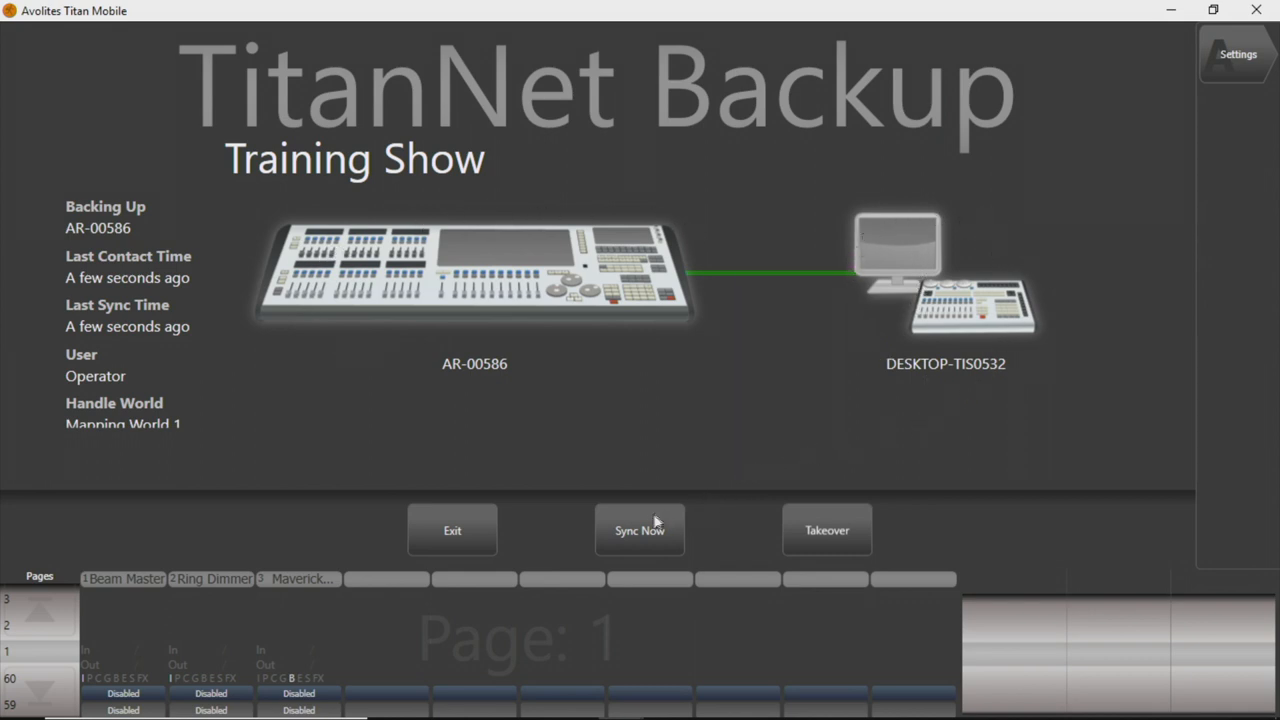
{"action": "mouse_move", "coordinate": [659, 530]}
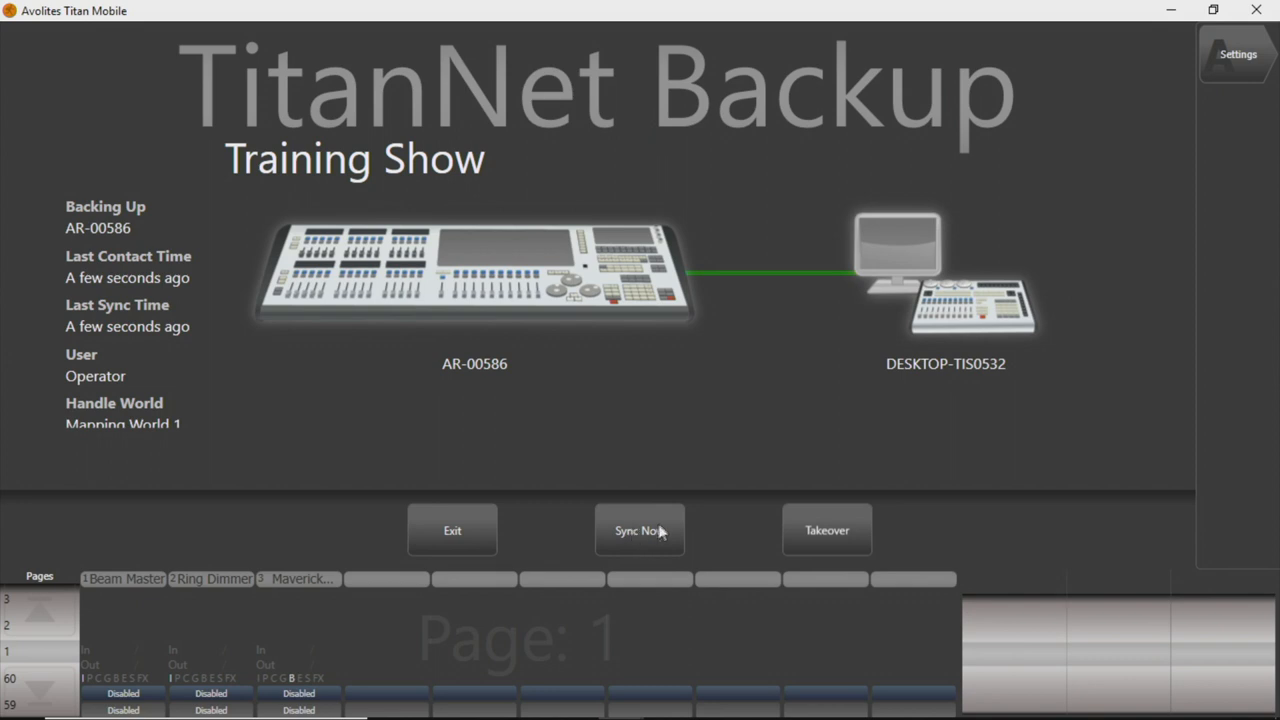
{"action": "mouse_move", "coordinate": [827, 530]}
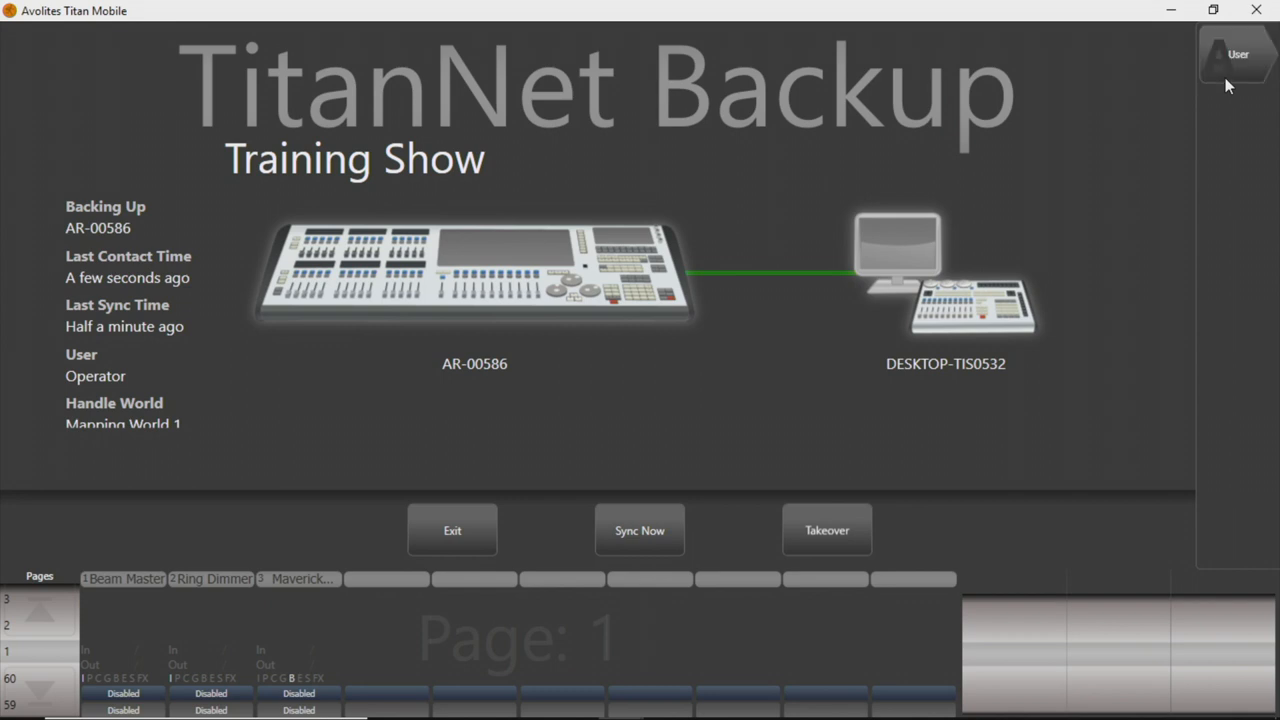
List the backup's available users, then exit the TitanNet backup session.
{"action": "left_click", "coordinate": [1238, 54]}
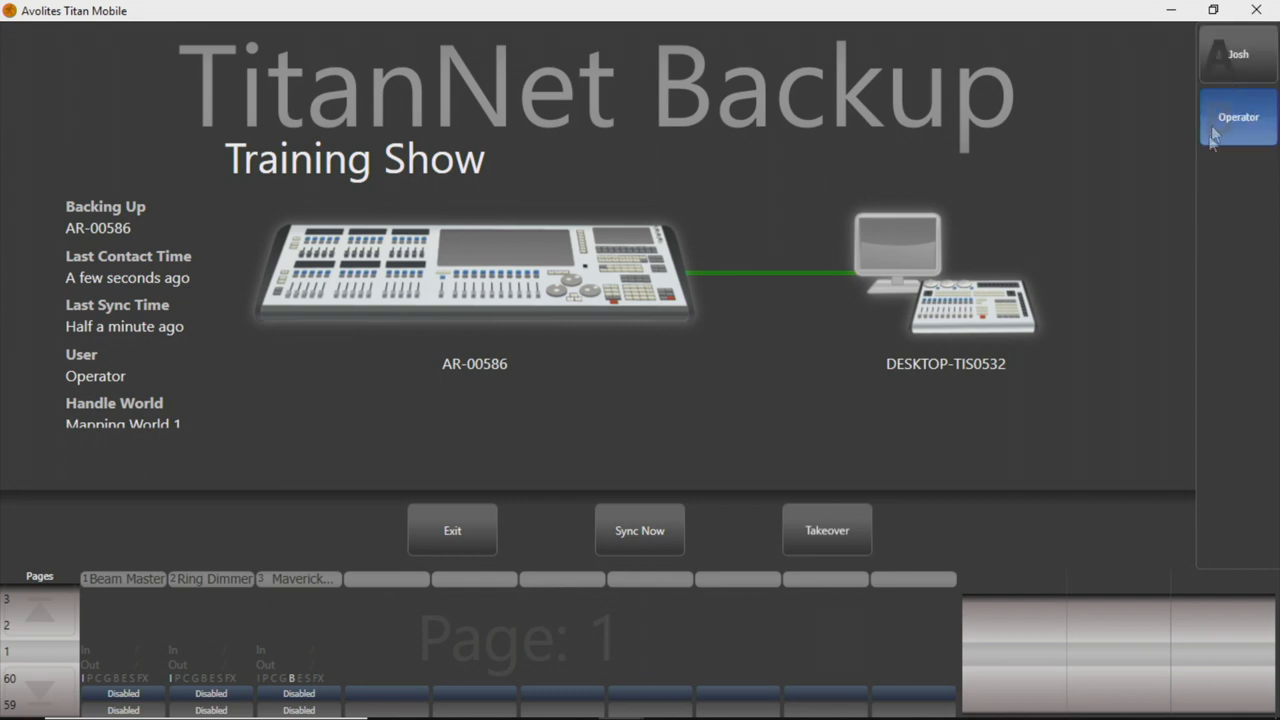
{"action": "mouse_move", "coordinate": [1163, 128]}
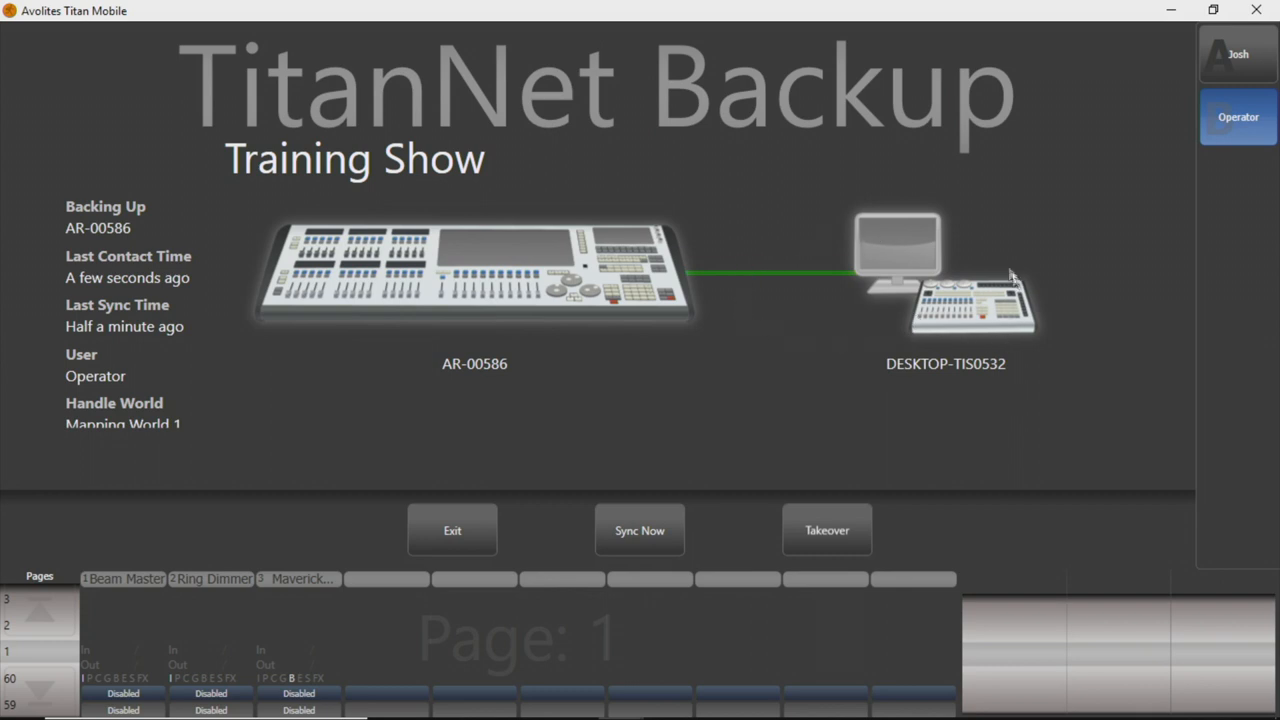
{"action": "mouse_move", "coordinate": [963, 283]}
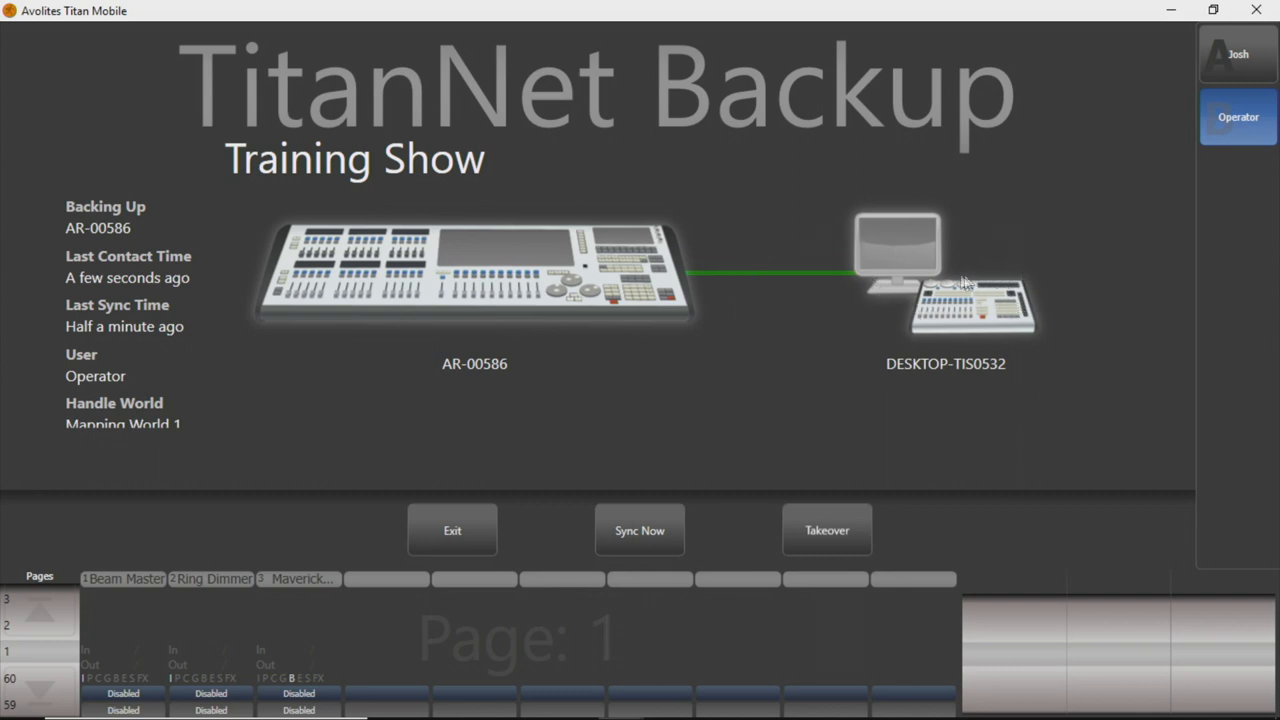
{"action": "mouse_move", "coordinate": [700, 527]}
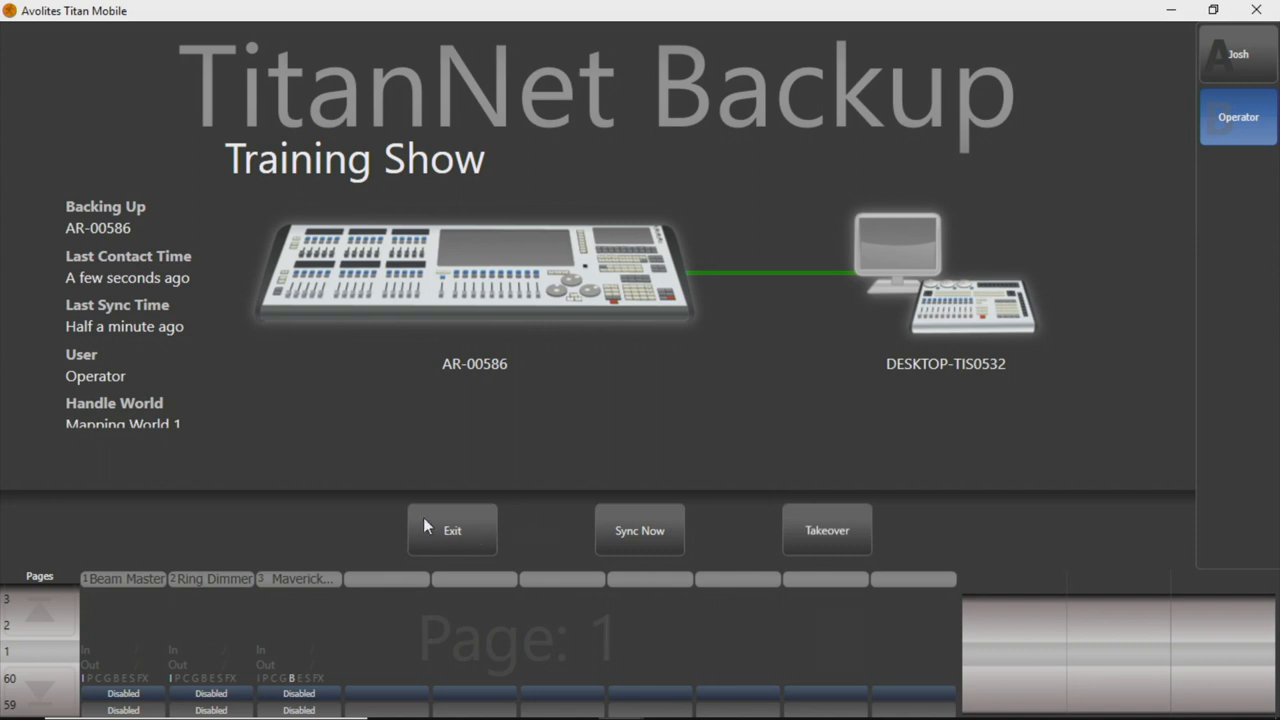
{"action": "left_click", "coordinate": [452, 530]}
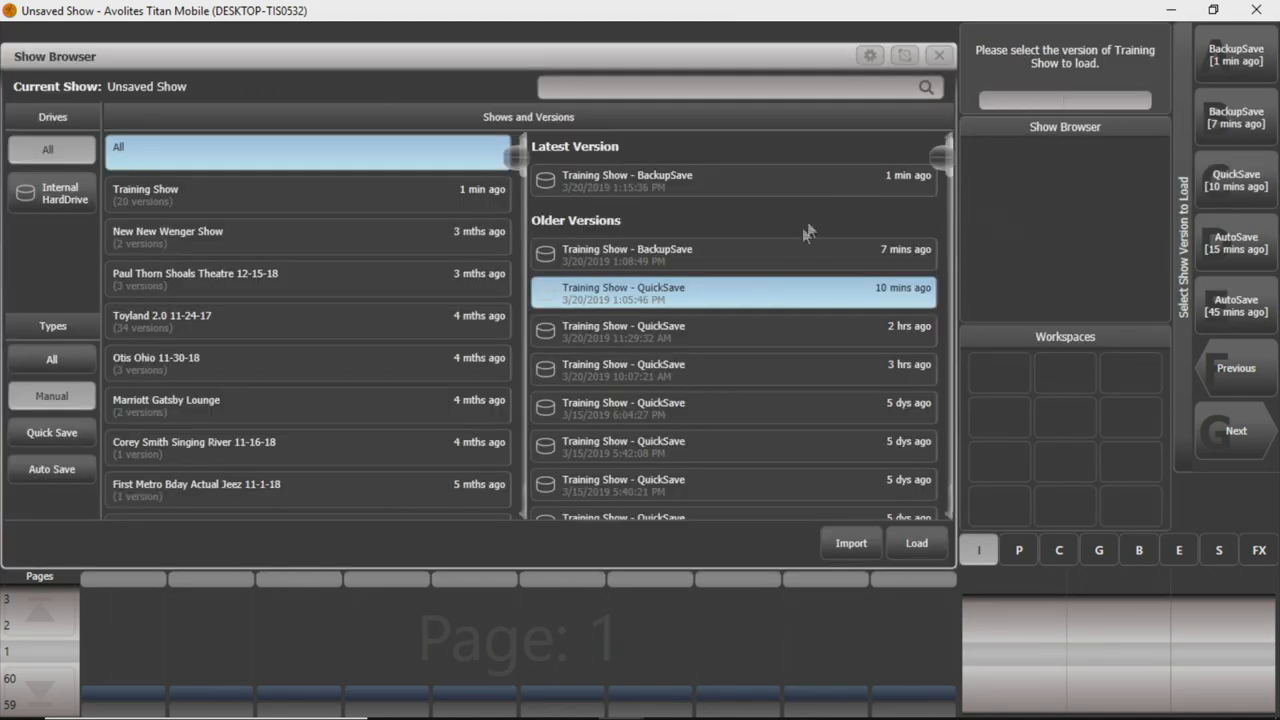
{"action": "mouse_move", "coordinate": [812, 251]}
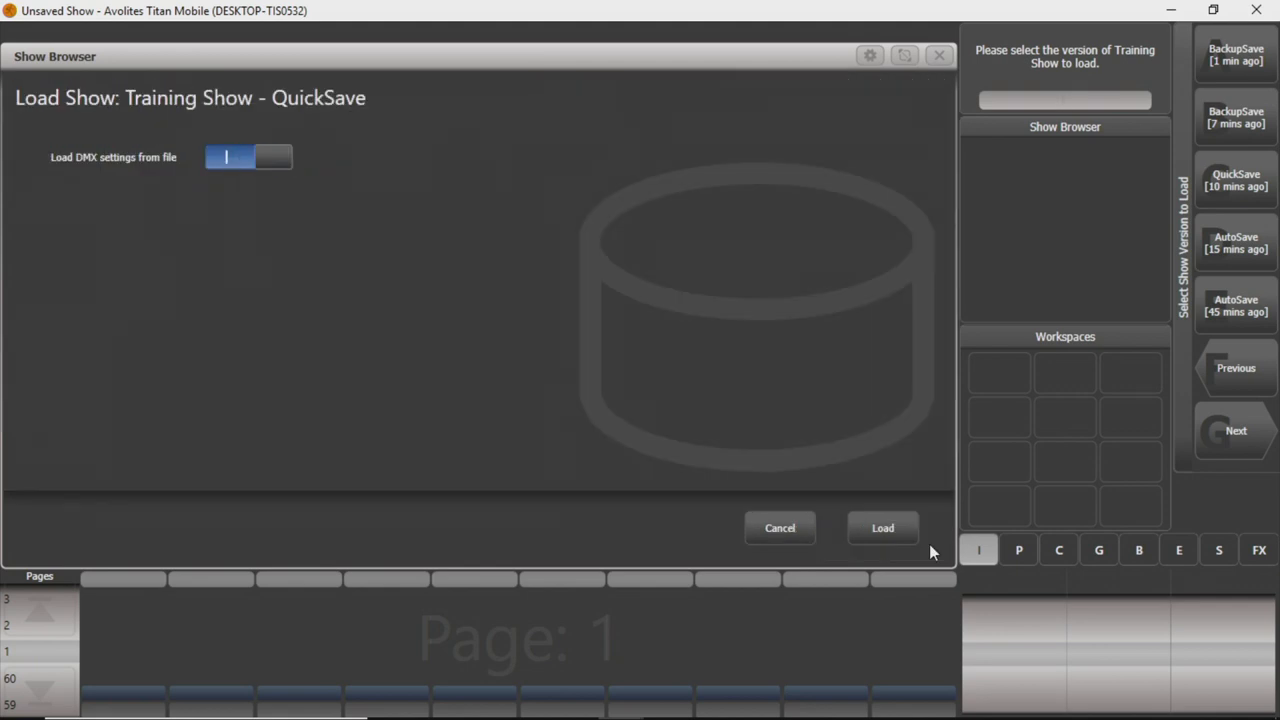
Load the Training Show - QuickSave version from the Show Browser.
{"action": "left_click", "coordinate": [882, 527]}
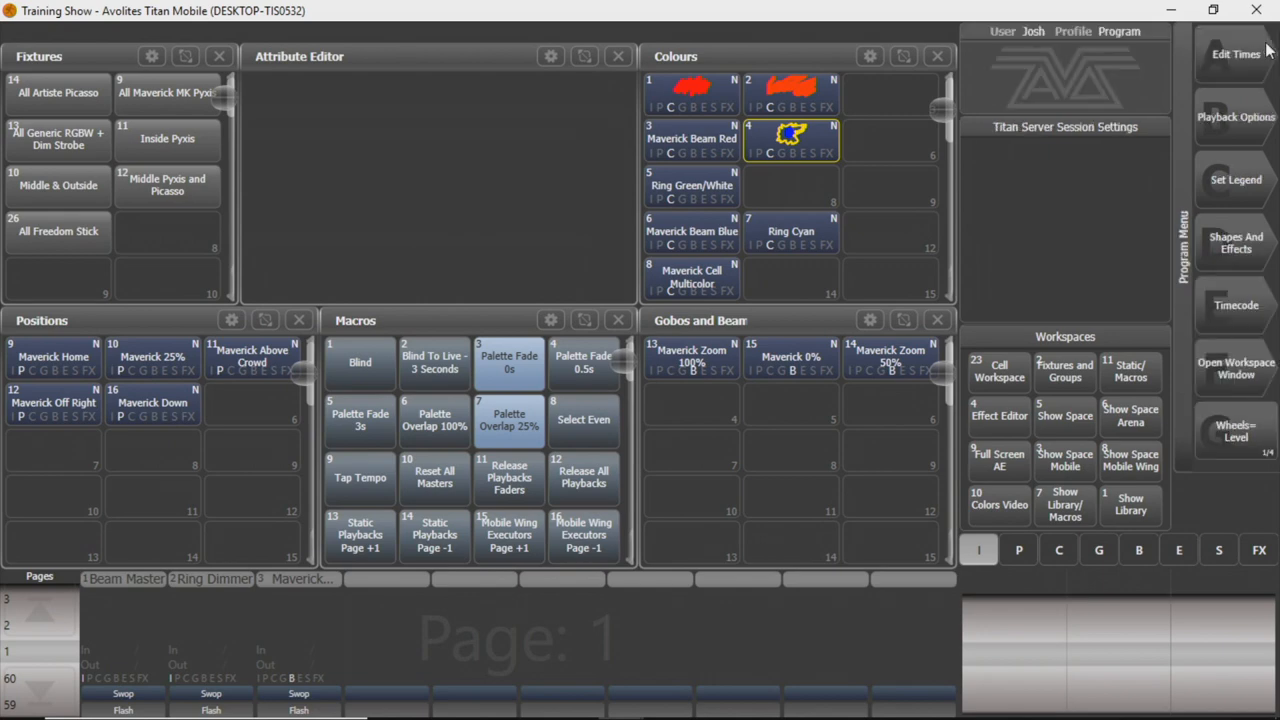
{"action": "mouse_move", "coordinate": [1267, 50]}
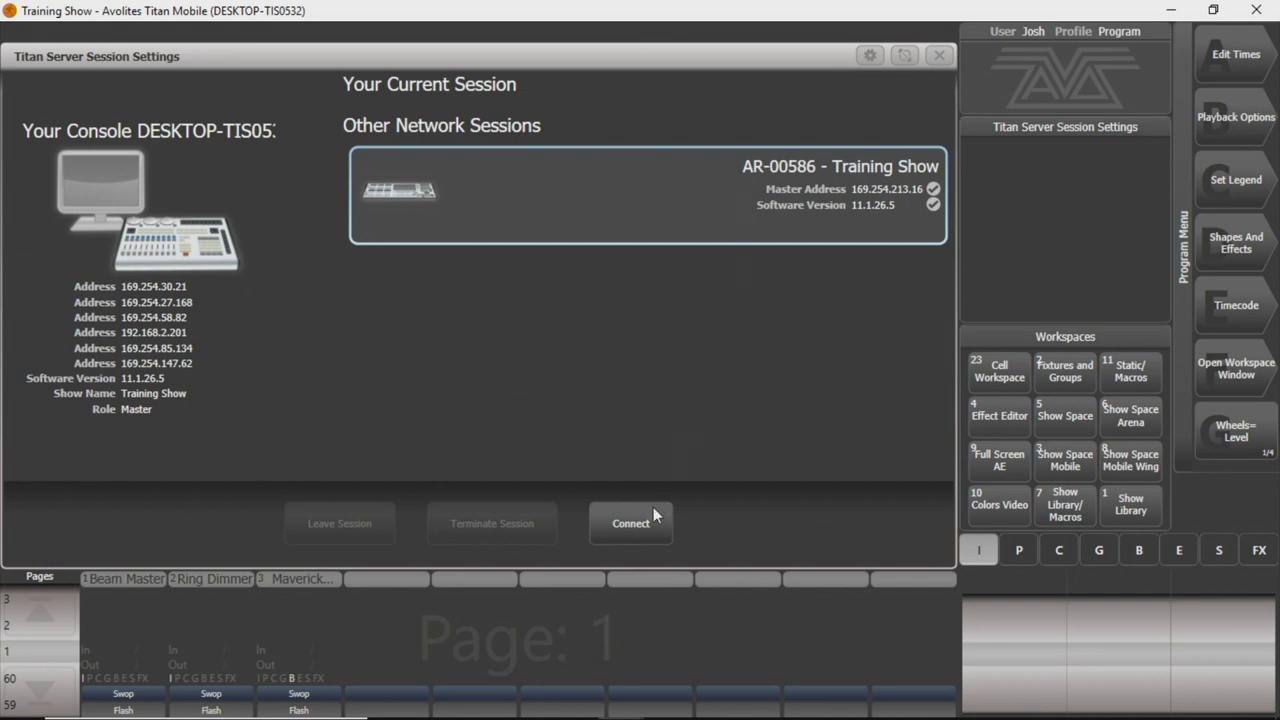
{"action": "mouse_move", "coordinate": [757, 451]}
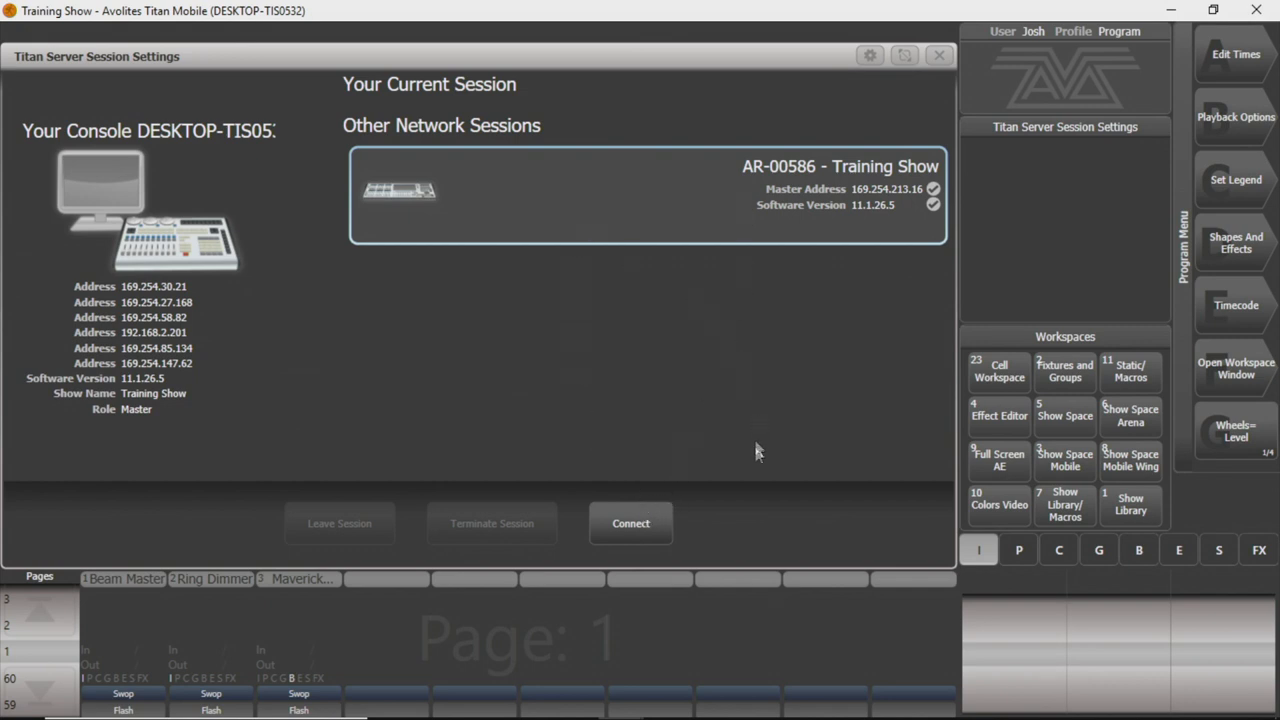
{"action": "mouse_move", "coordinate": [667, 492]}
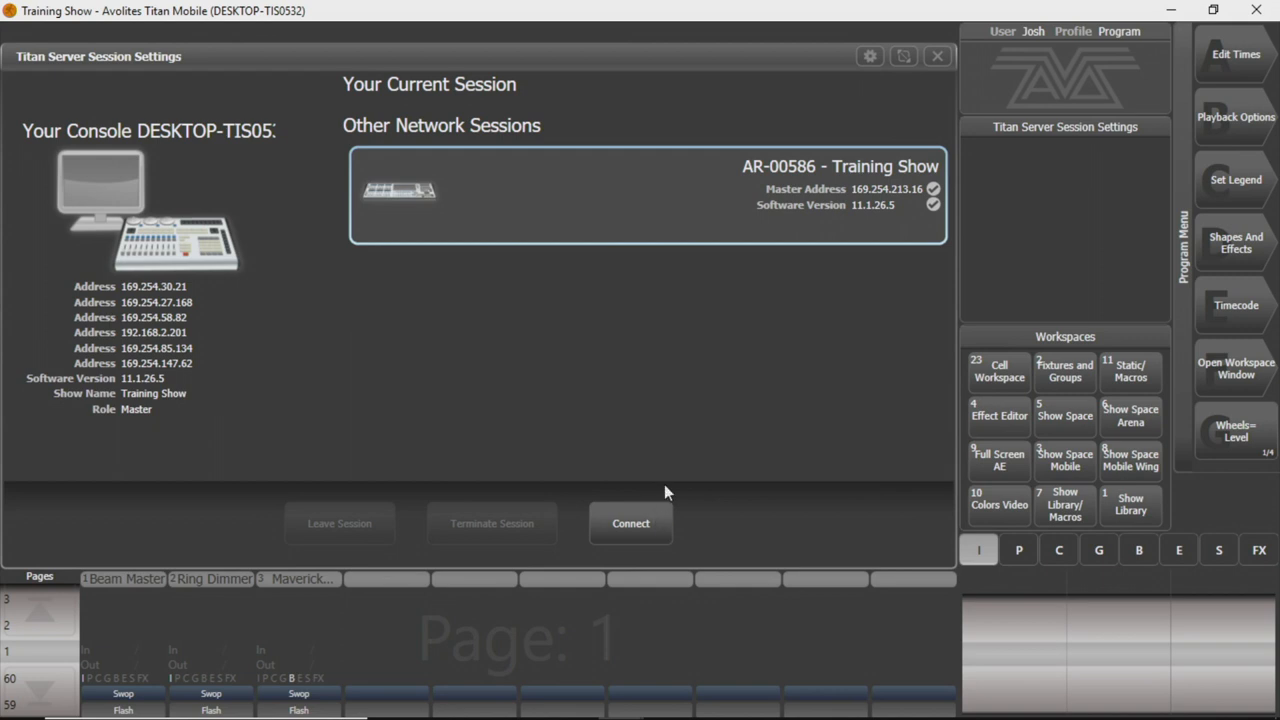
Select the AR-00586 Training Show session again and press Connect.
{"action": "left_click", "coordinate": [630, 523]}
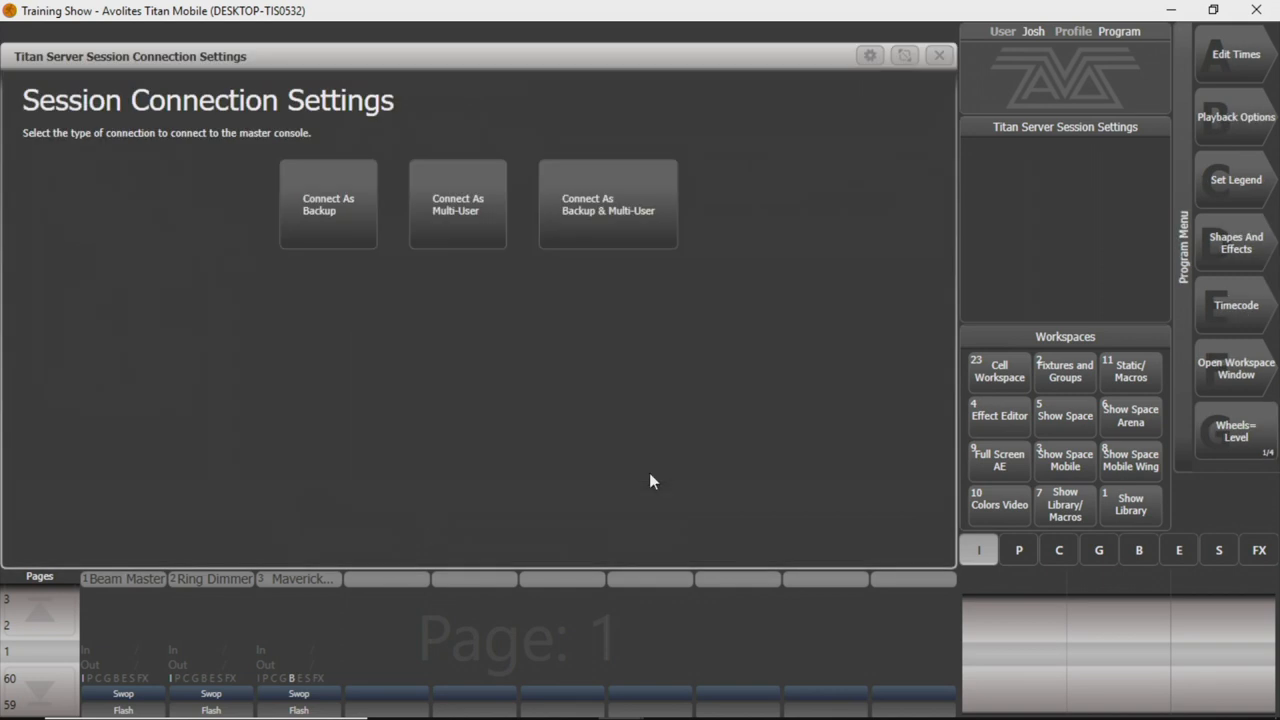
{"action": "mouse_move", "coordinate": [450, 257]}
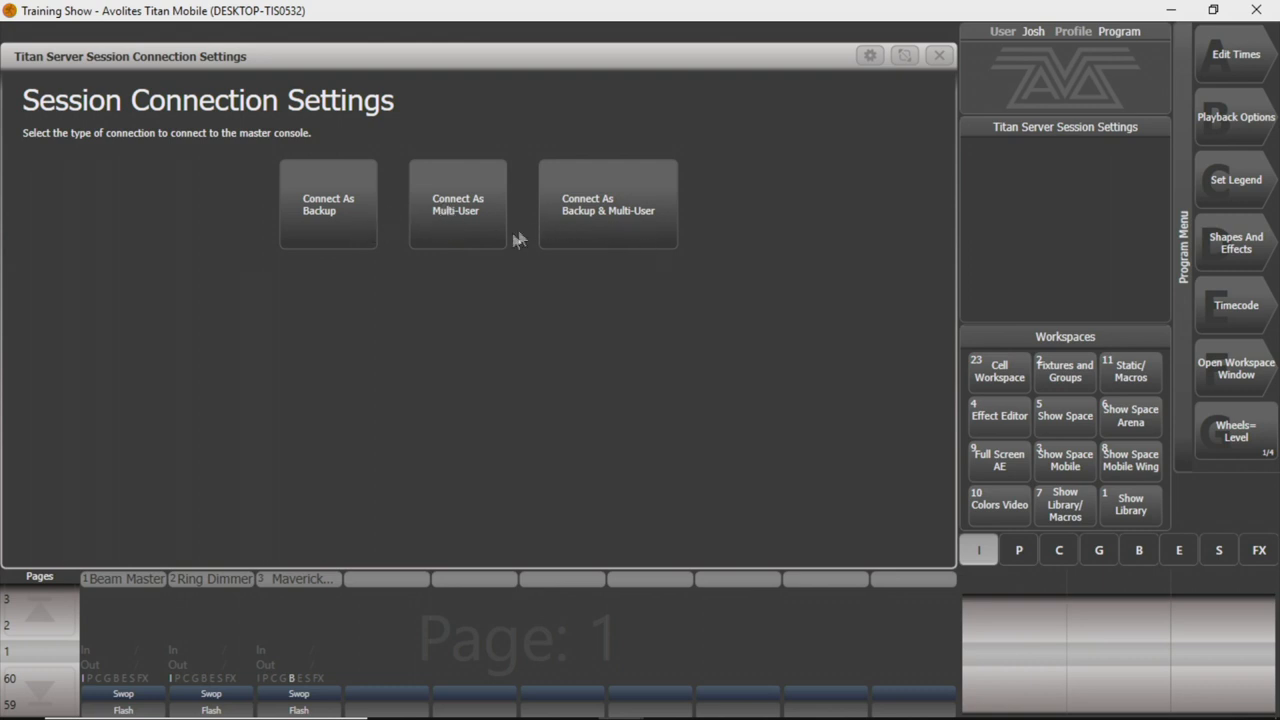
{"action": "mouse_move", "coordinate": [427, 222]}
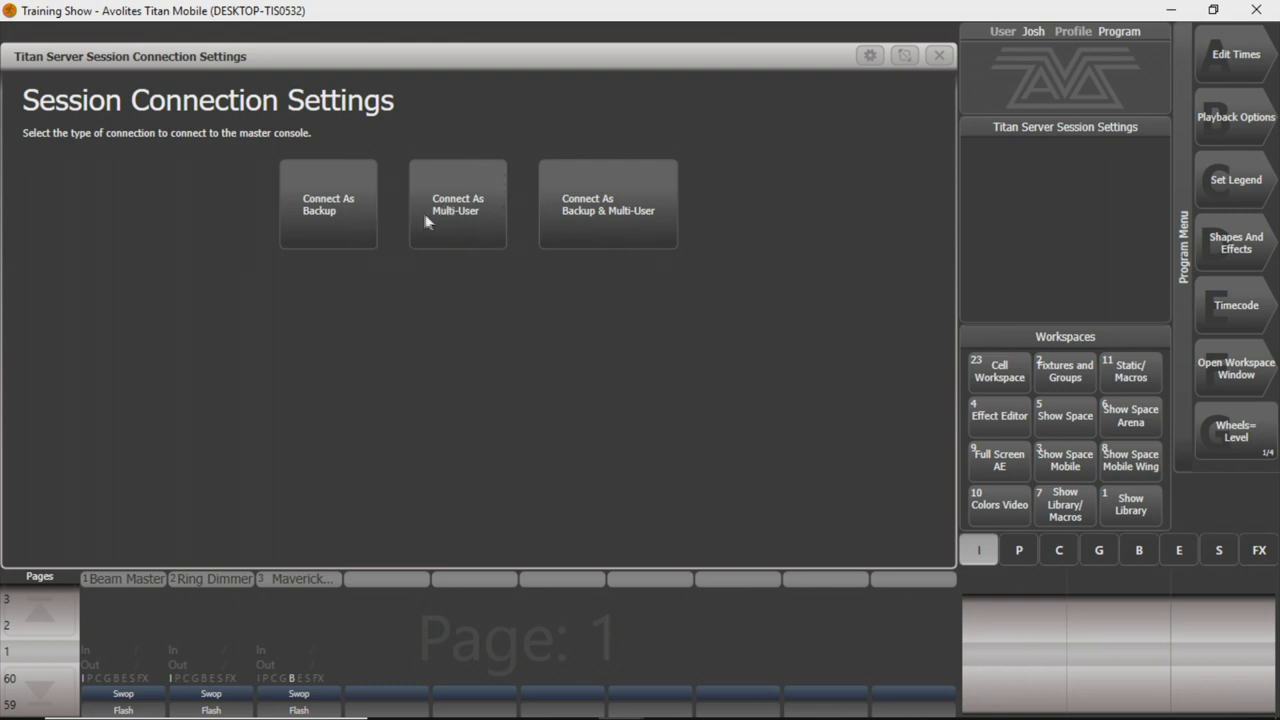
{"action": "mouse_move", "coordinate": [585, 175]}
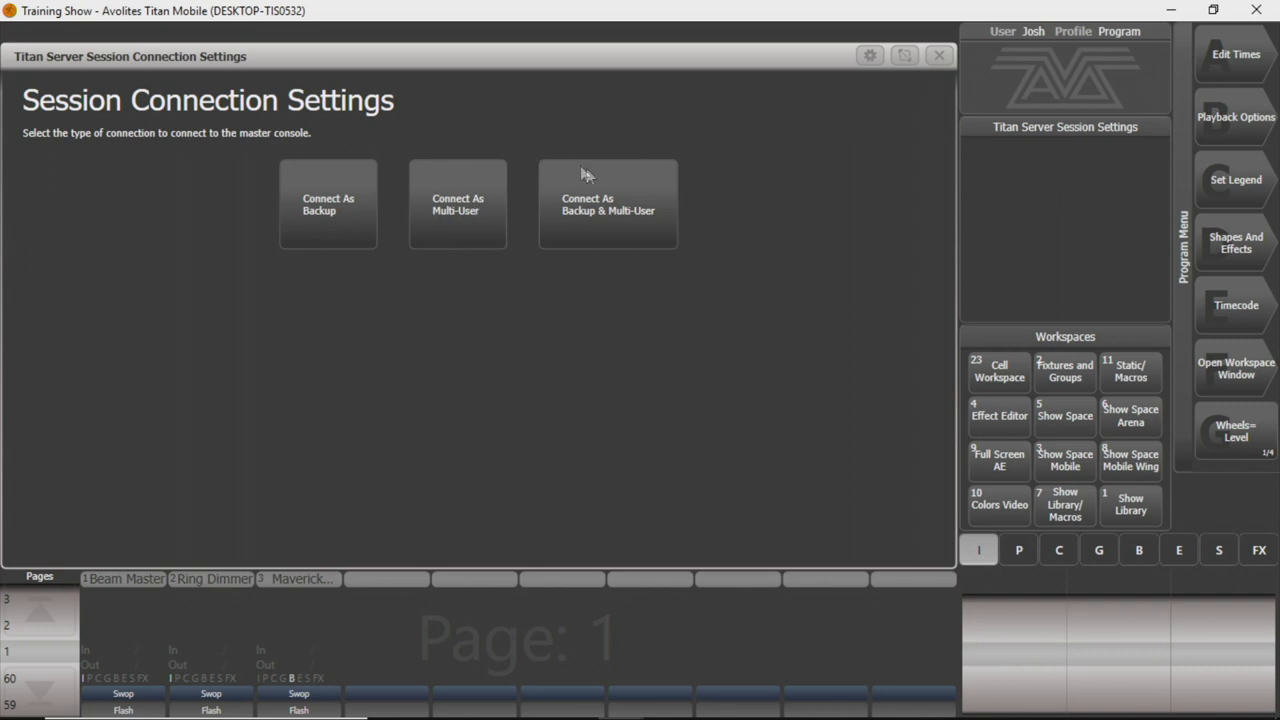
{"action": "mouse_move", "coordinate": [567, 227]}
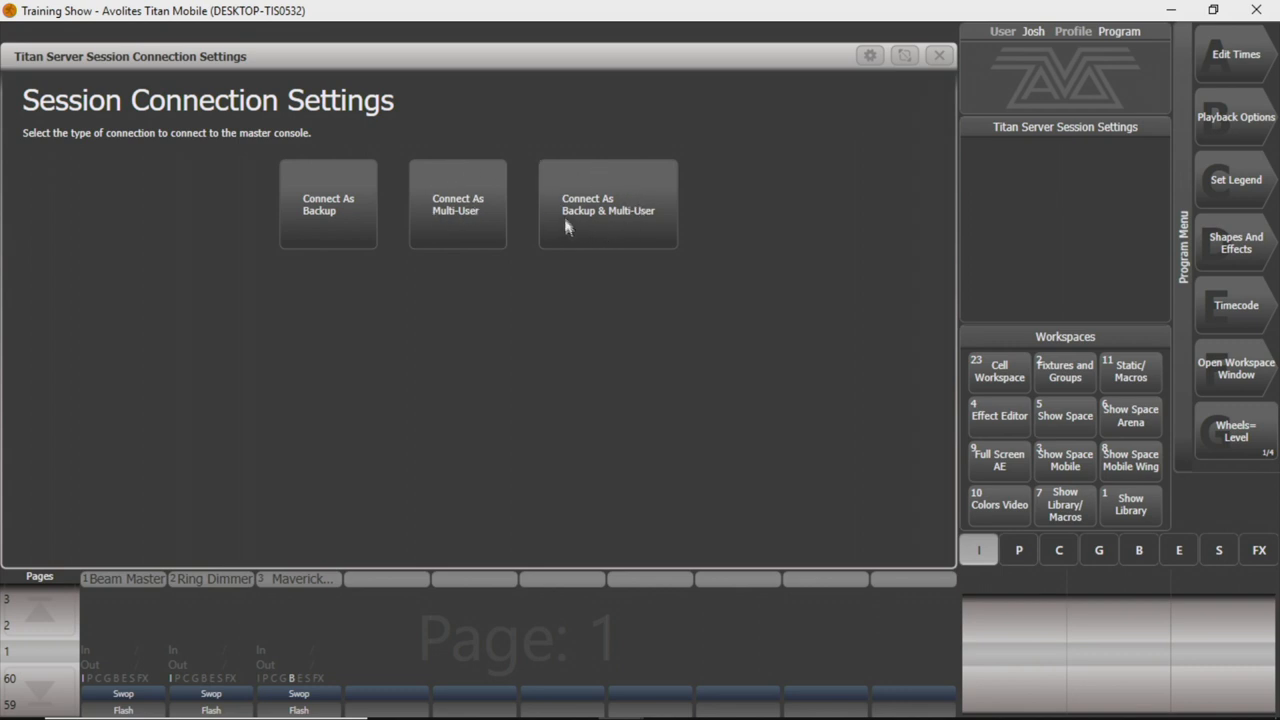
{"action": "mouse_move", "coordinate": [558, 195]}
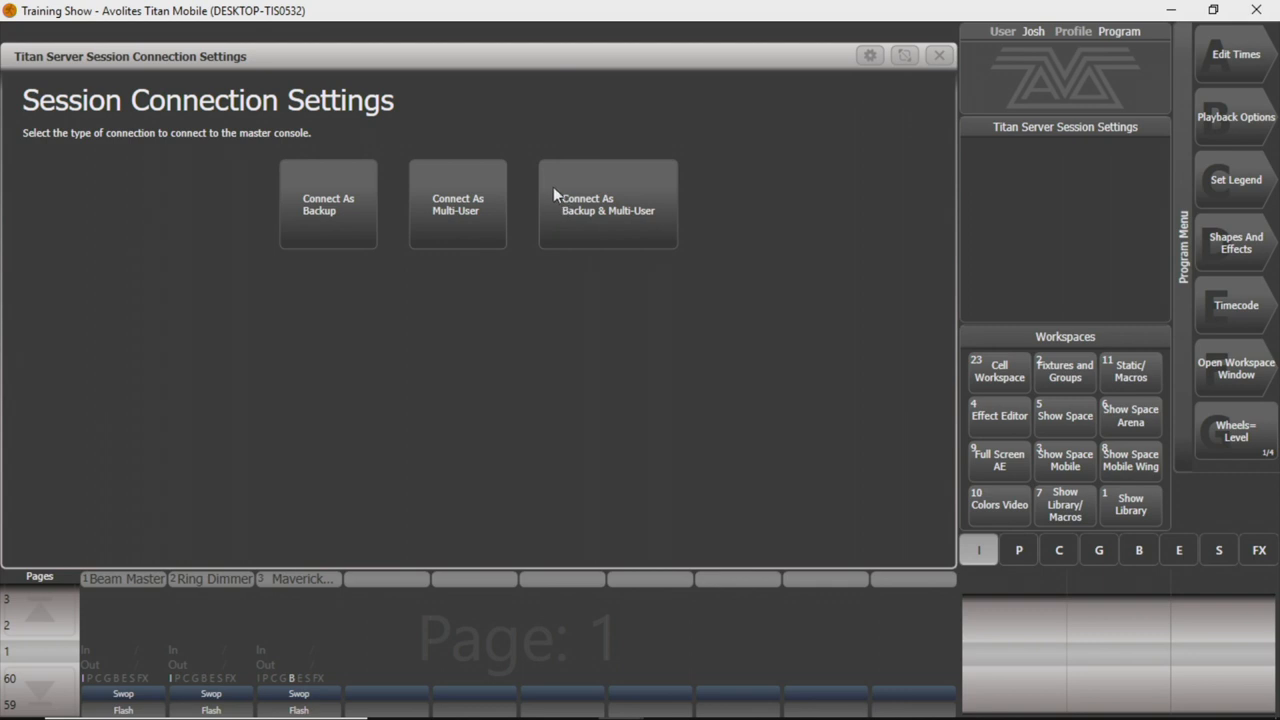
{"action": "mouse_move", "coordinate": [460, 215]}
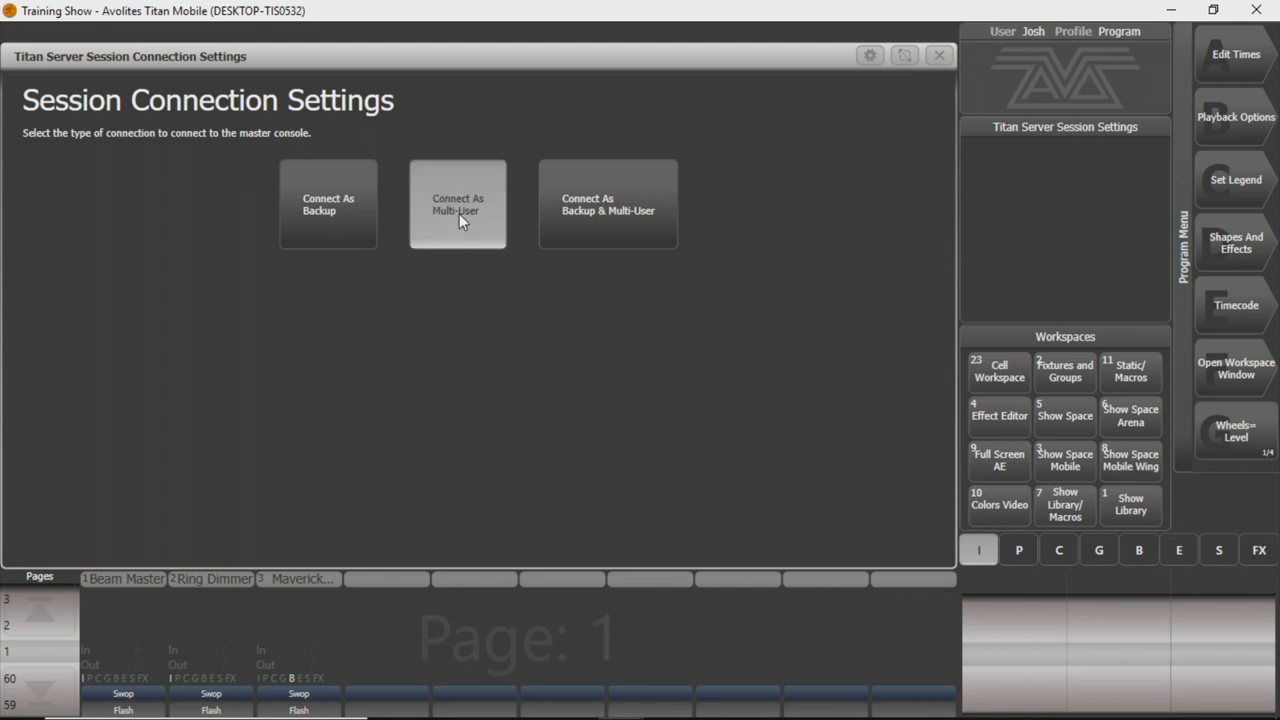
Connect As Multi-User, joining Training Show as the Operator user.
{"action": "left_click", "coordinate": [457, 204]}
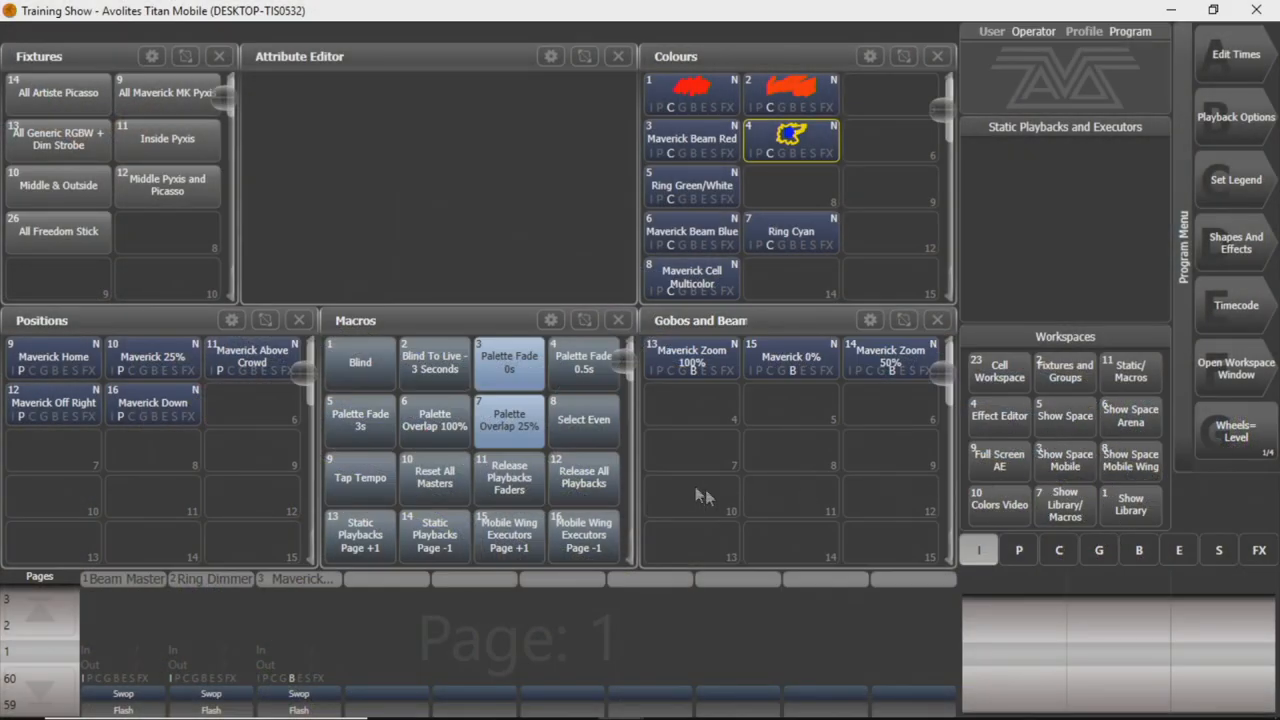
{"action": "mouse_move", "coordinate": [1040, 372]}
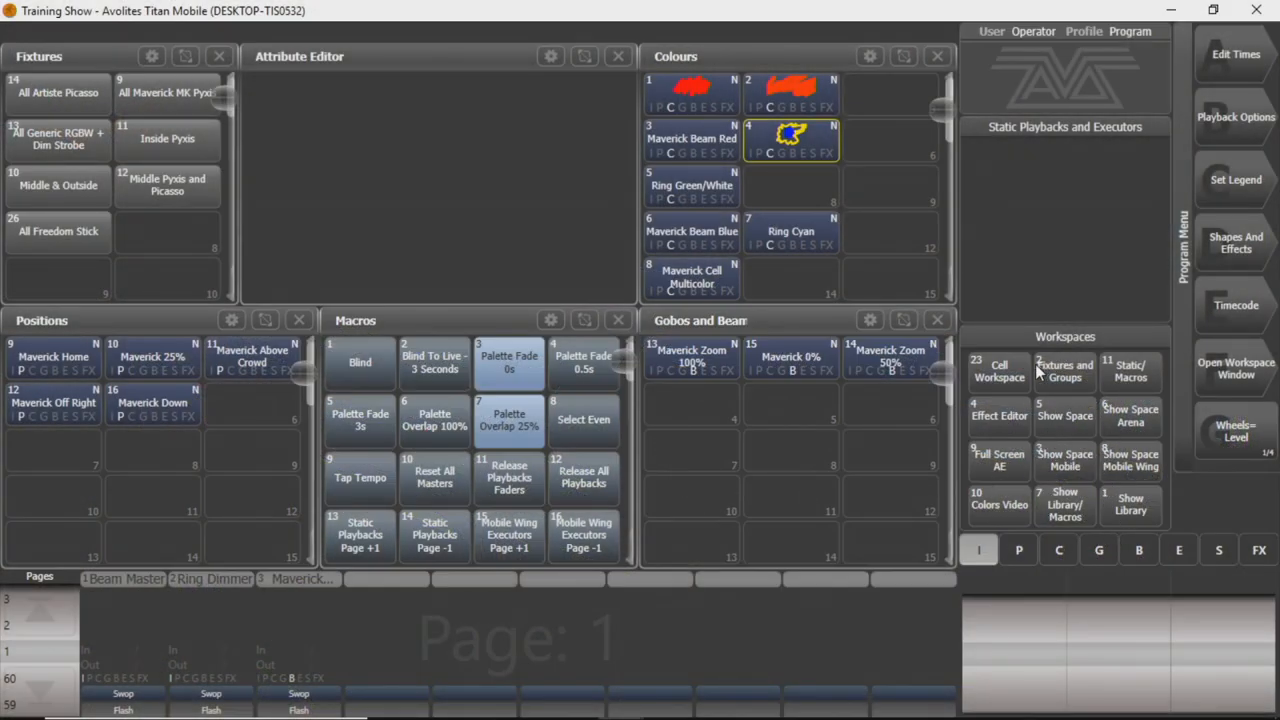
{"action": "mouse_move", "coordinate": [327, 330]}
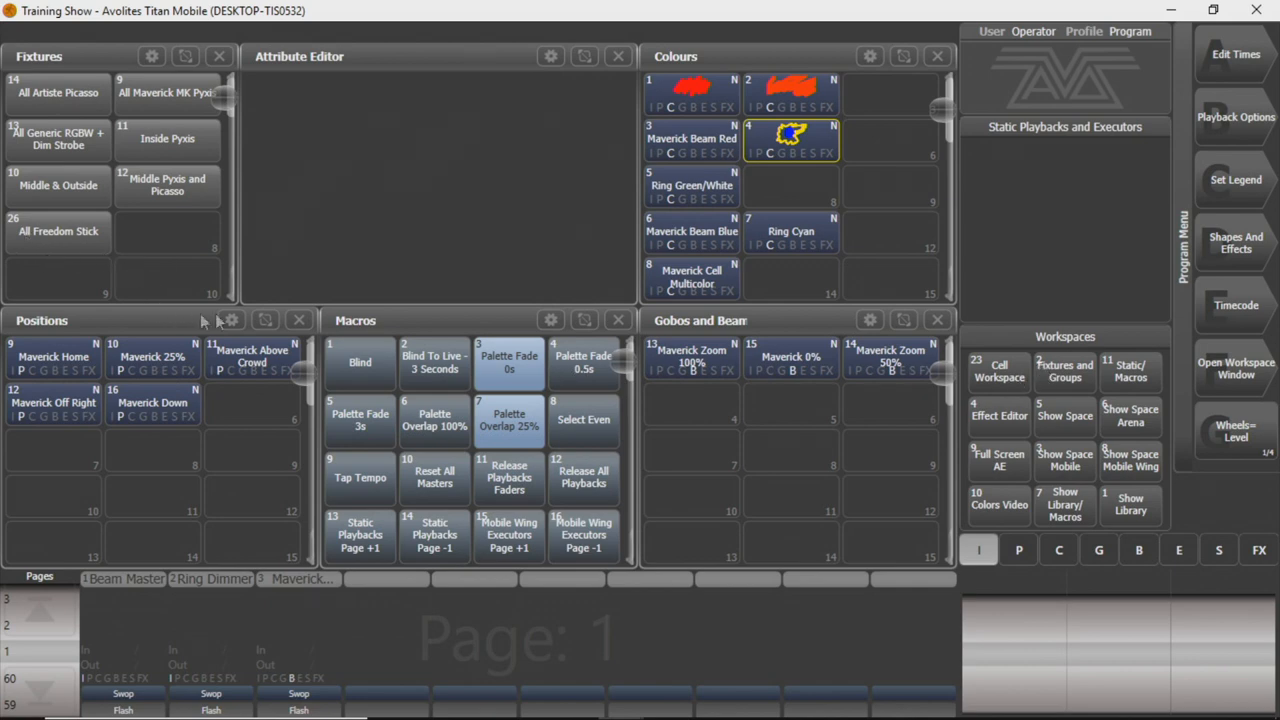
{"action": "mouse_move", "coordinate": [224, 491]}
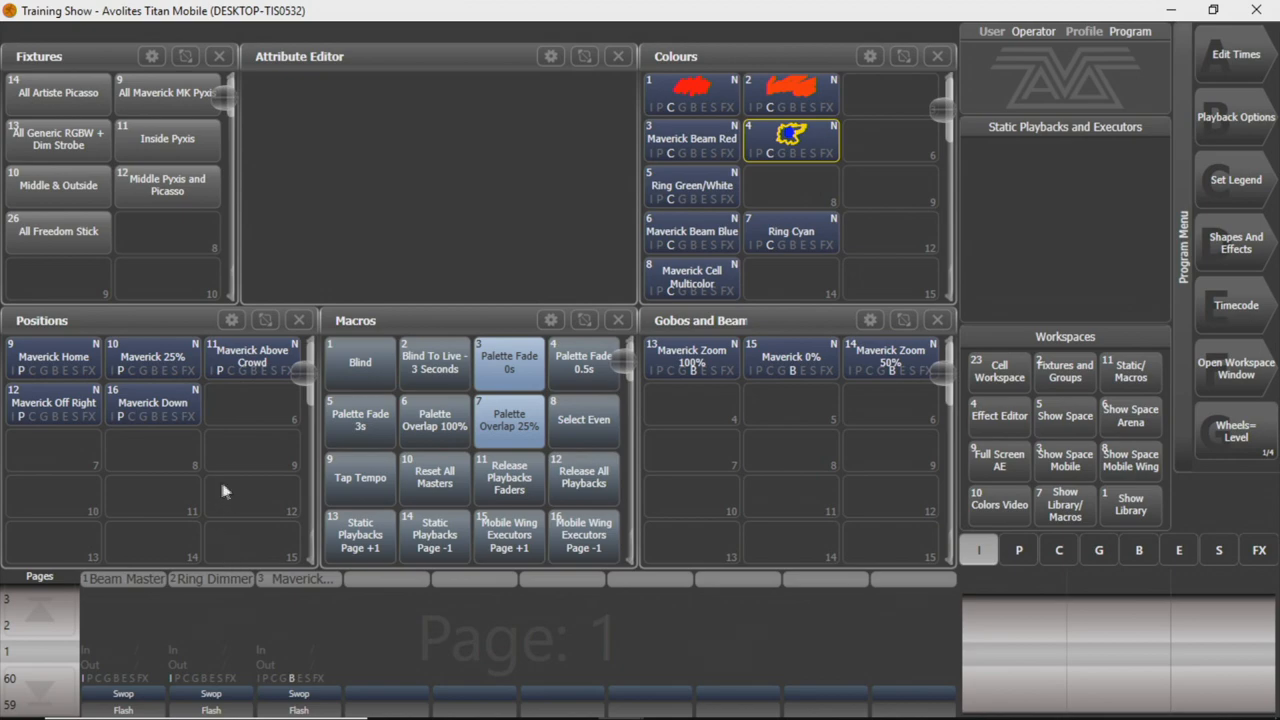
{"action": "mouse_move", "coordinate": [370, 600]}
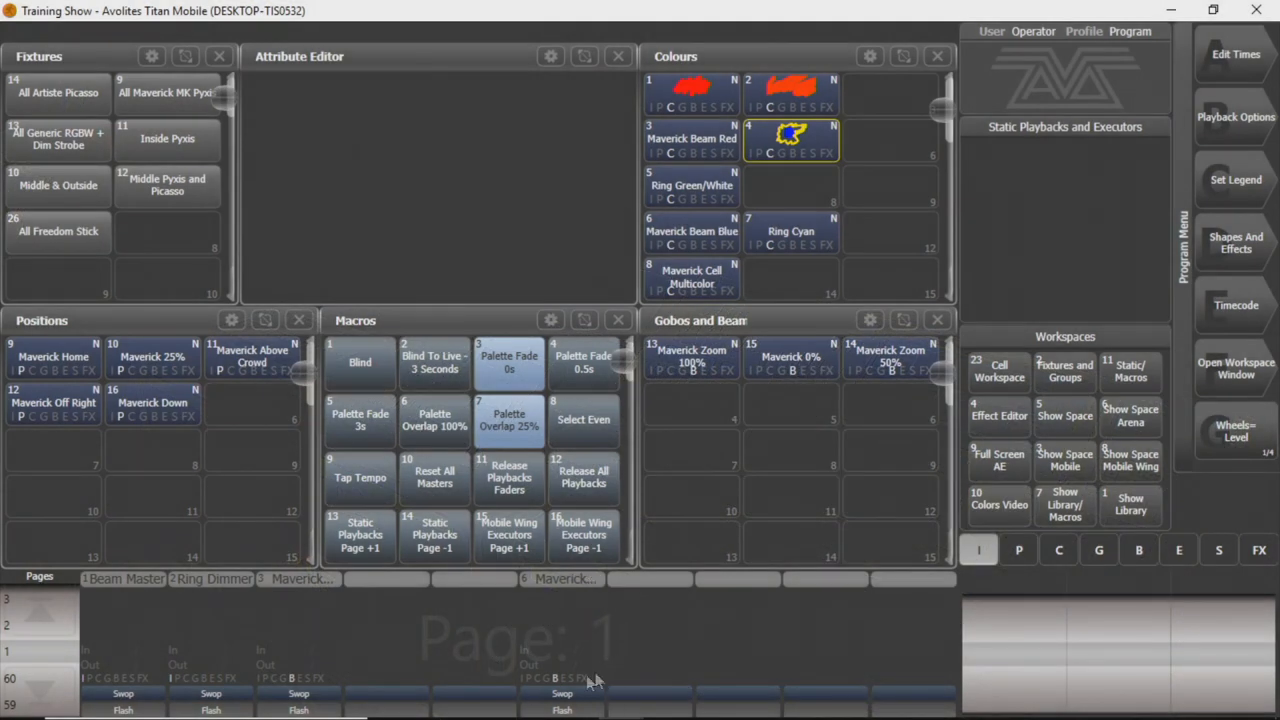
{"action": "mouse_move", "coordinate": [395, 636]}
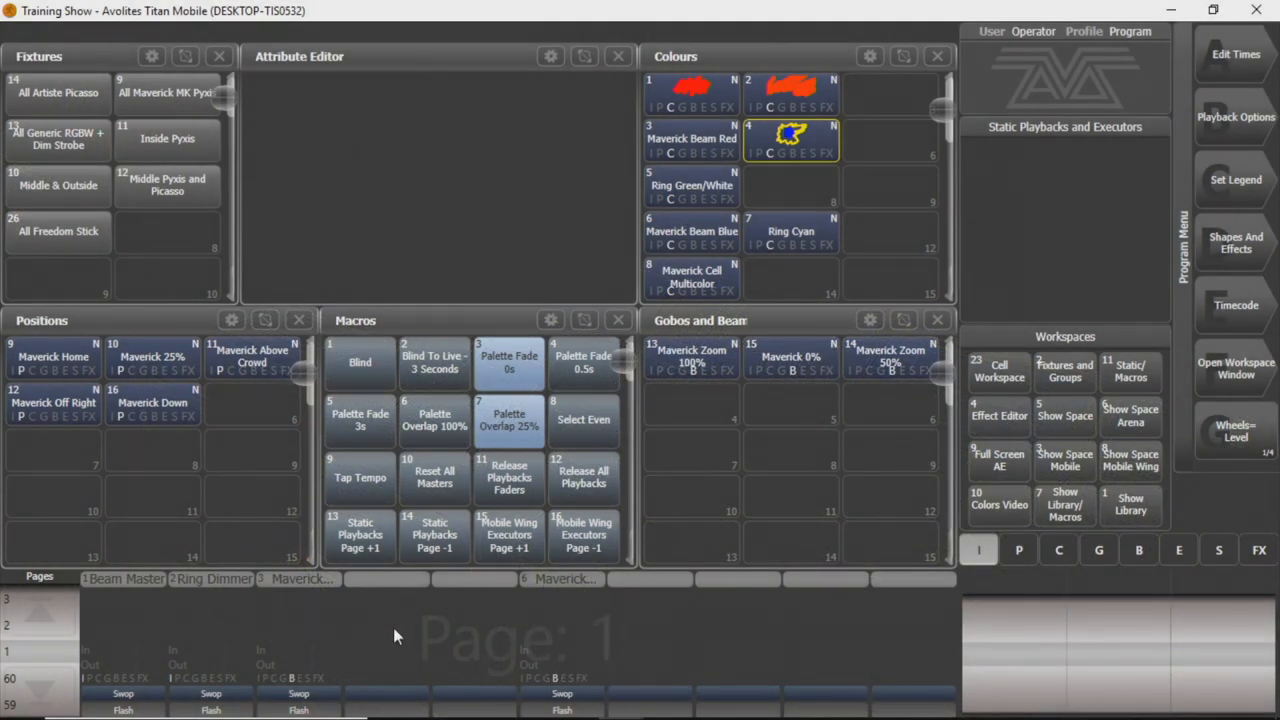
{"action": "mouse_move", "coordinate": [490, 668]}
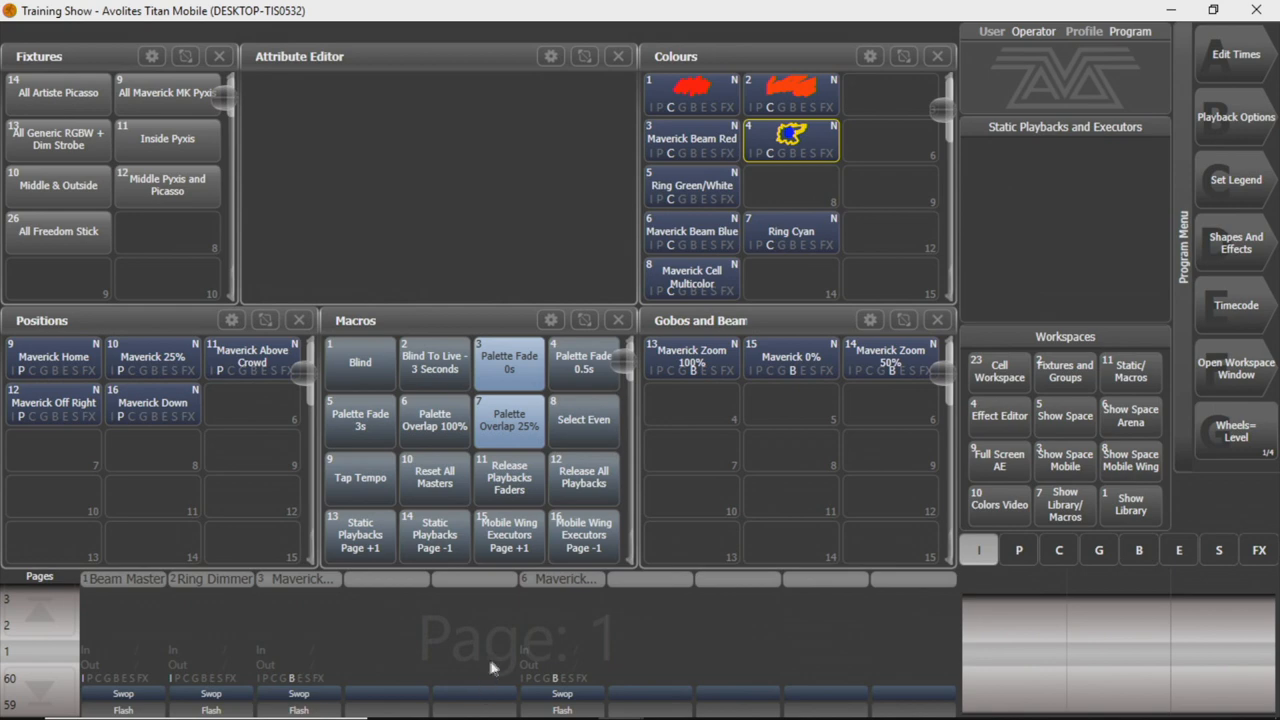
{"action": "mouse_move", "coordinate": [513, 648]}
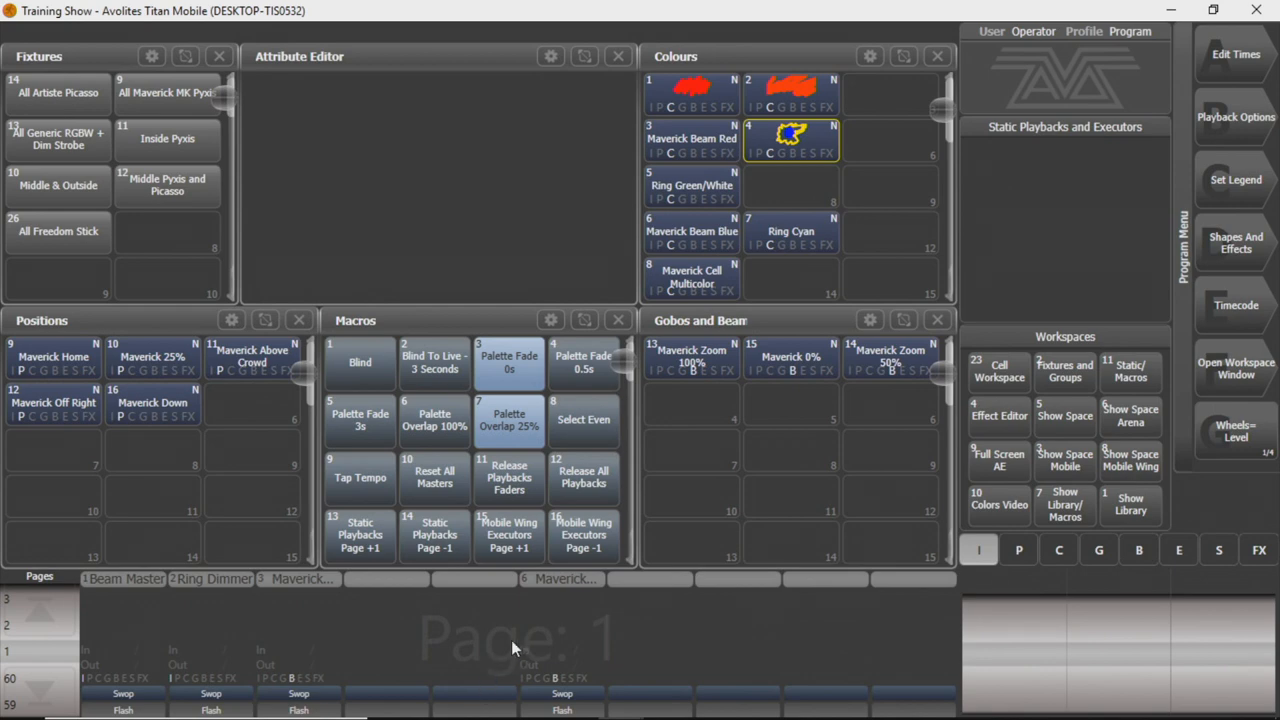
{"action": "mouse_move", "coordinate": [550, 632]}
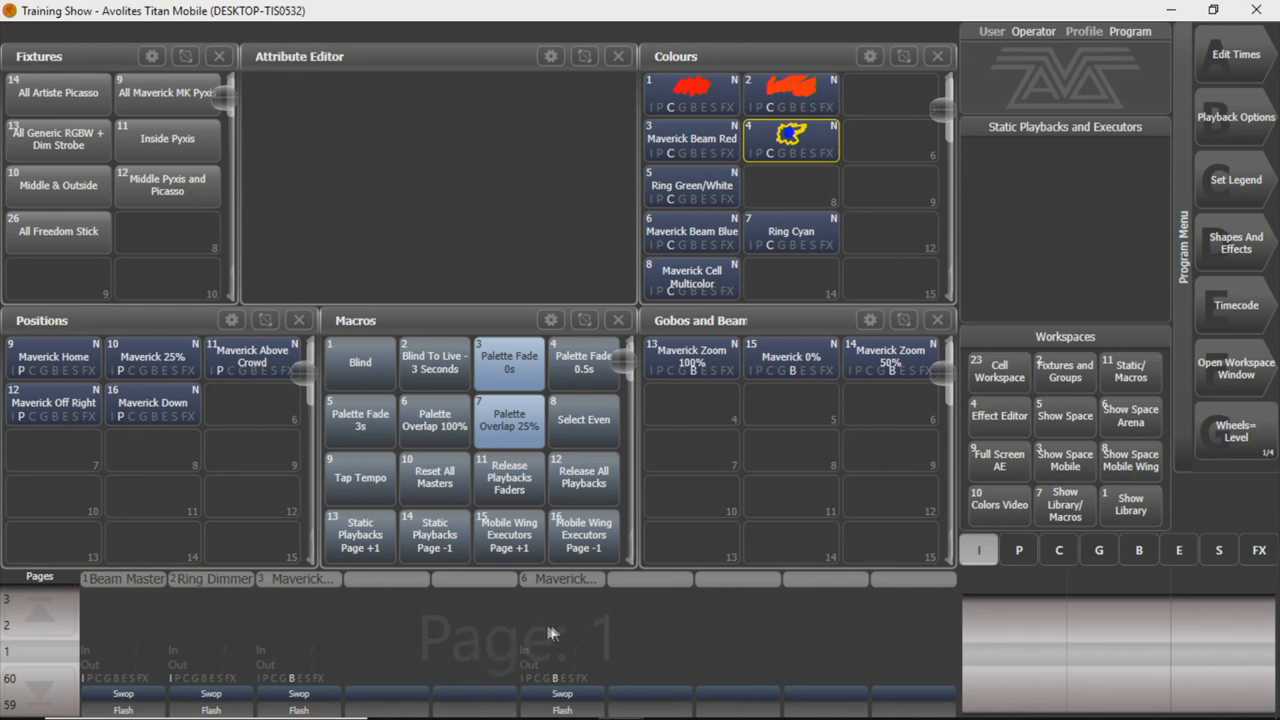
{"action": "mouse_move", "coordinate": [420, 643]}
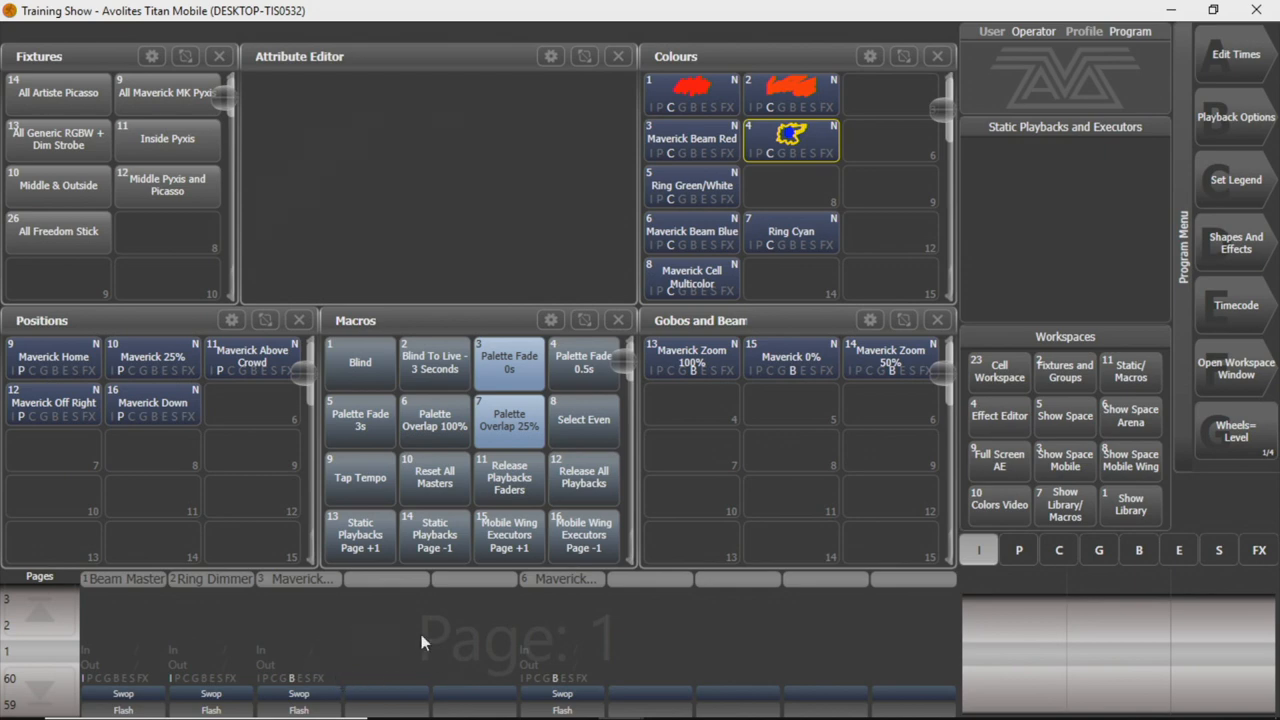
{"action": "mouse_move", "coordinate": [697, 608]}
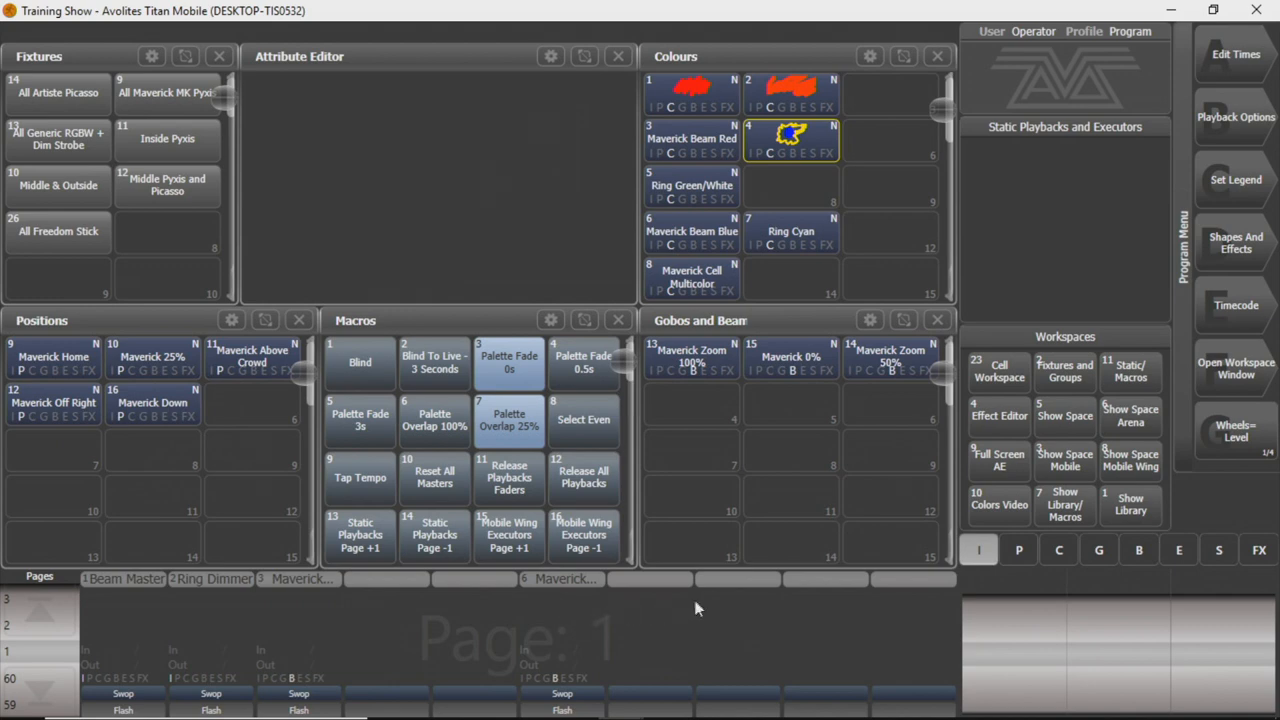
{"action": "mouse_move", "coordinate": [705, 608]}
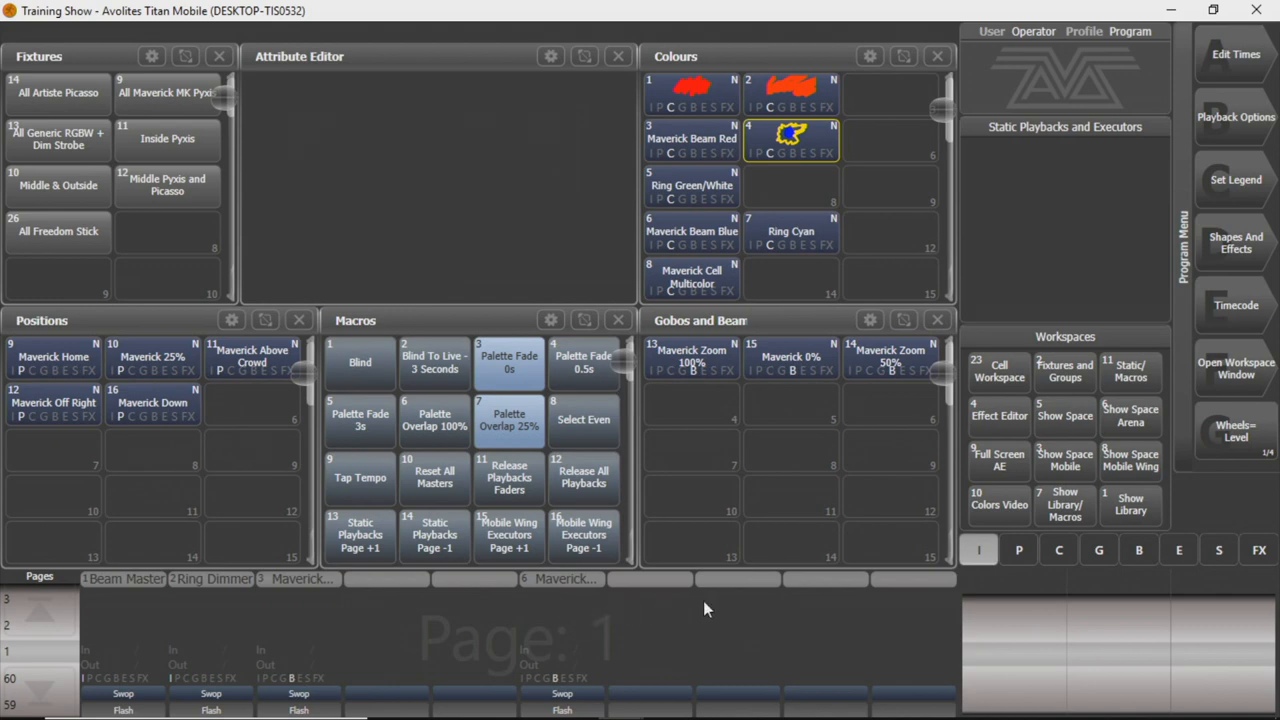
{"action": "mouse_move", "coordinate": [620, 624]}
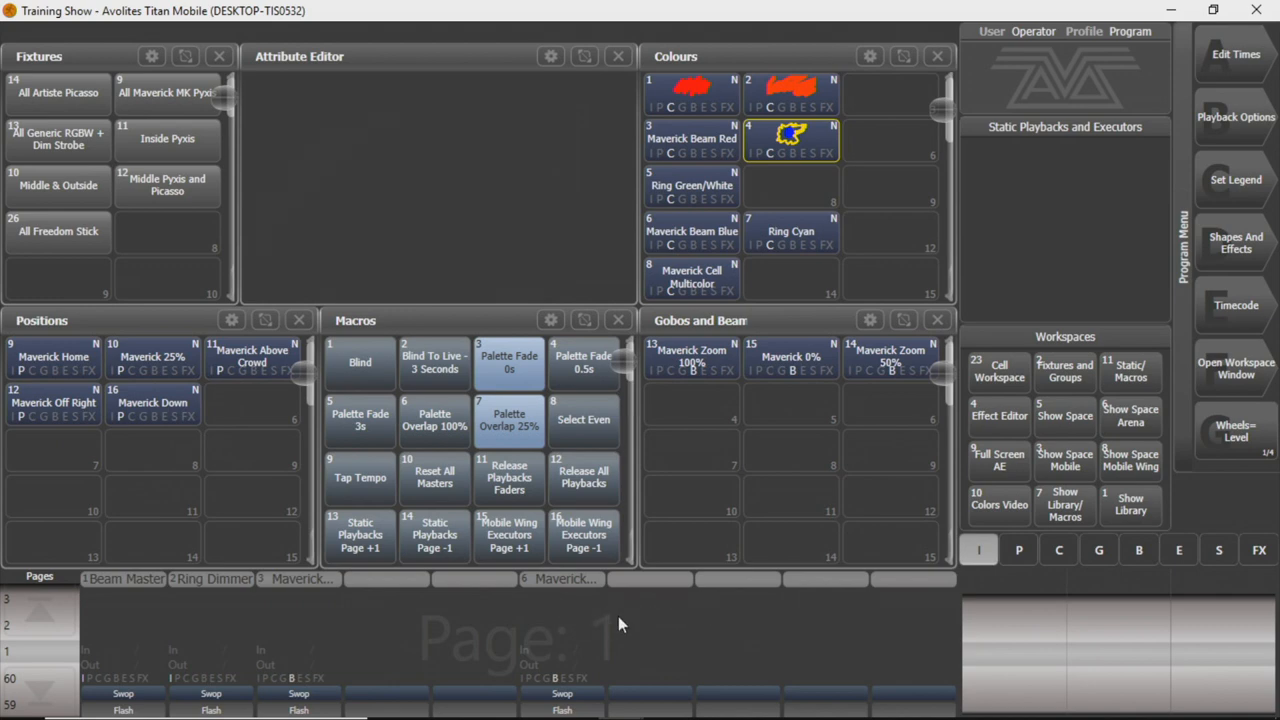